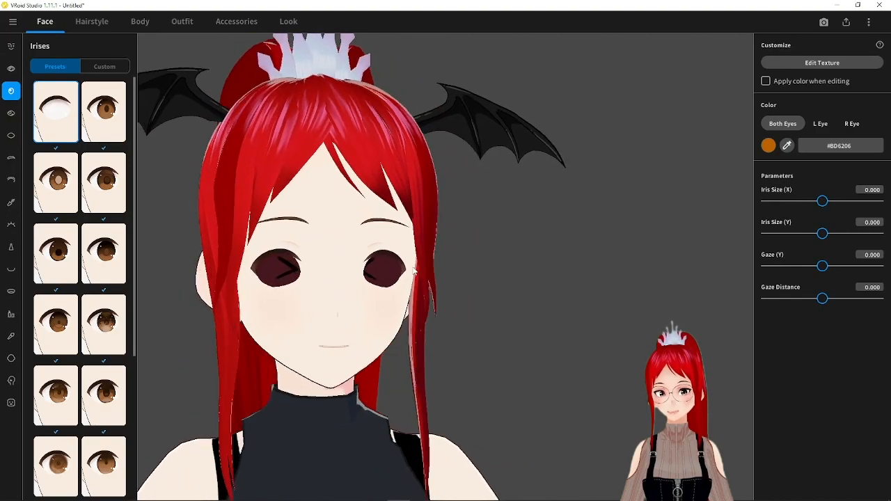
Preview the avatar in the VRM export screen and return to the editor
{"action": "left_click", "coordinate": [847, 23]}
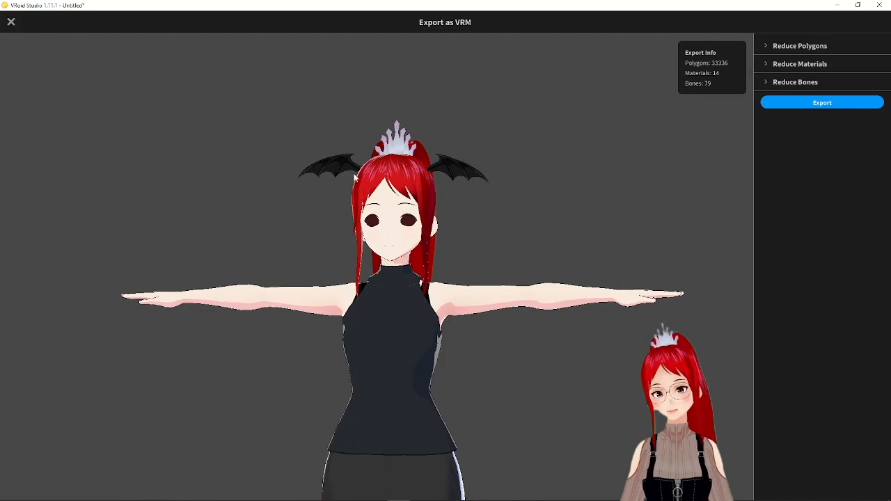
{"action": "mouse_move", "coordinate": [445, 237]}
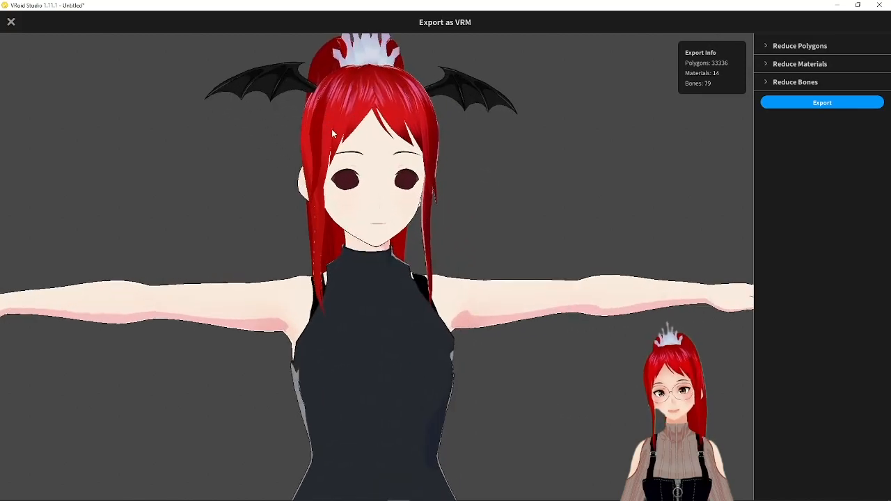
{"action": "left_click", "coordinate": [11, 23]}
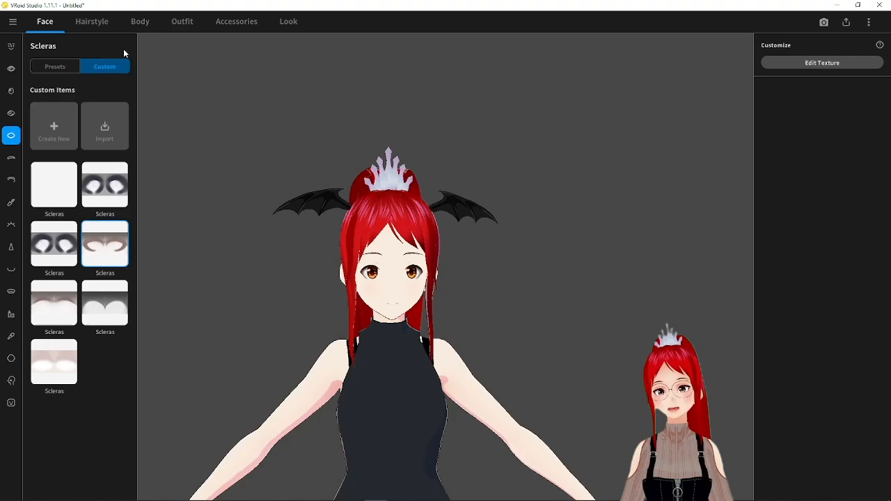
Apply the first custom Extra hairstyle item, putting the drawn eye overlay on the face
{"action": "left_click", "coordinate": [92, 21]}
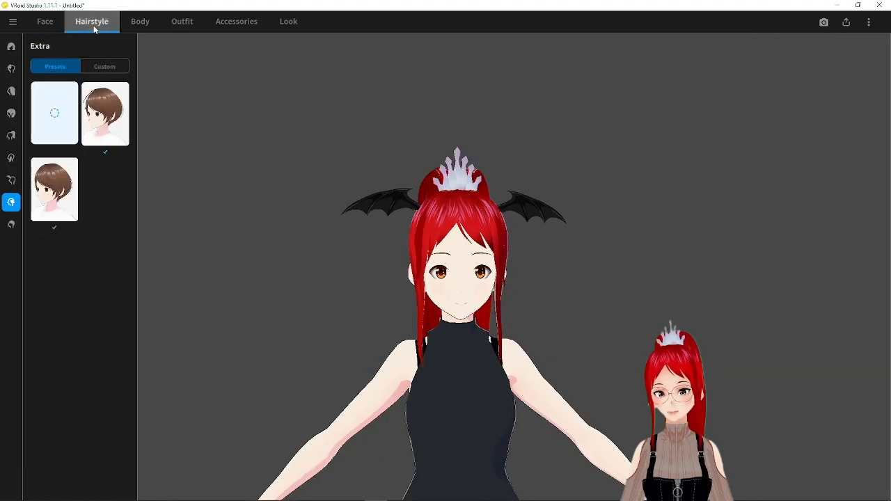
{"action": "left_click", "coordinate": [105, 67]}
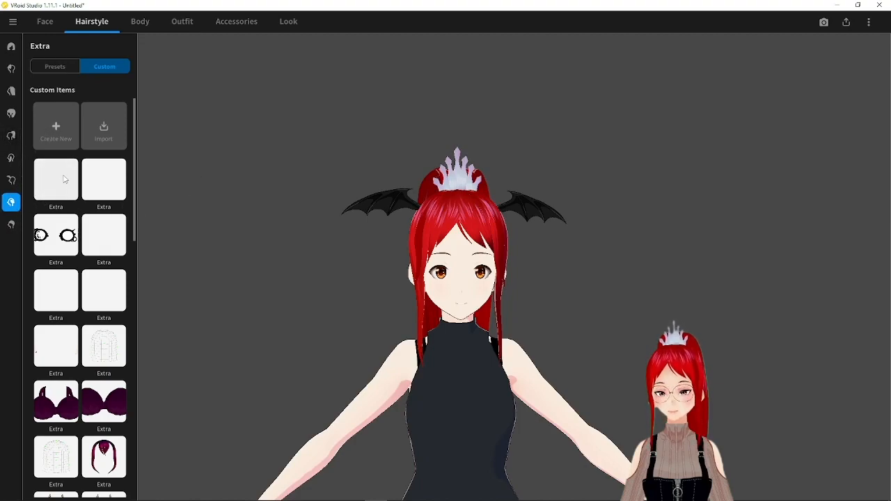
{"action": "left_click", "coordinate": [56, 179]}
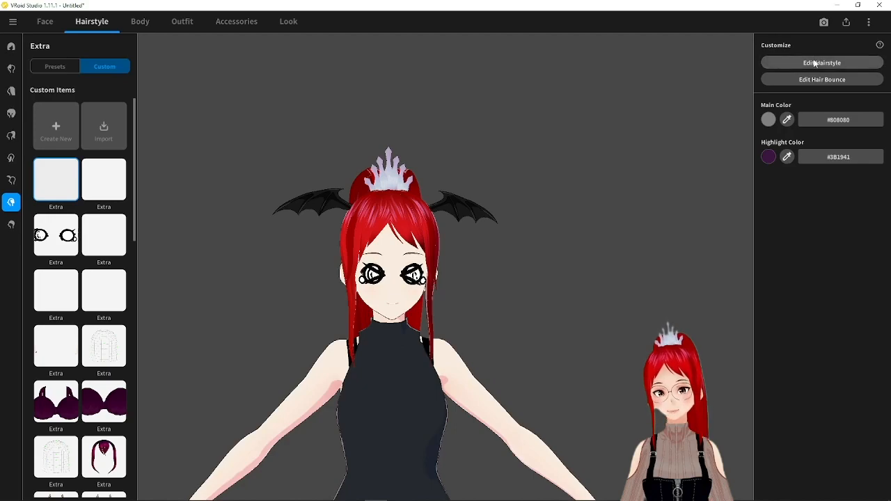
Enter the hairstyle editor, expand Freehand Group 1 and show its materials
{"action": "left_click", "coordinate": [822, 63]}
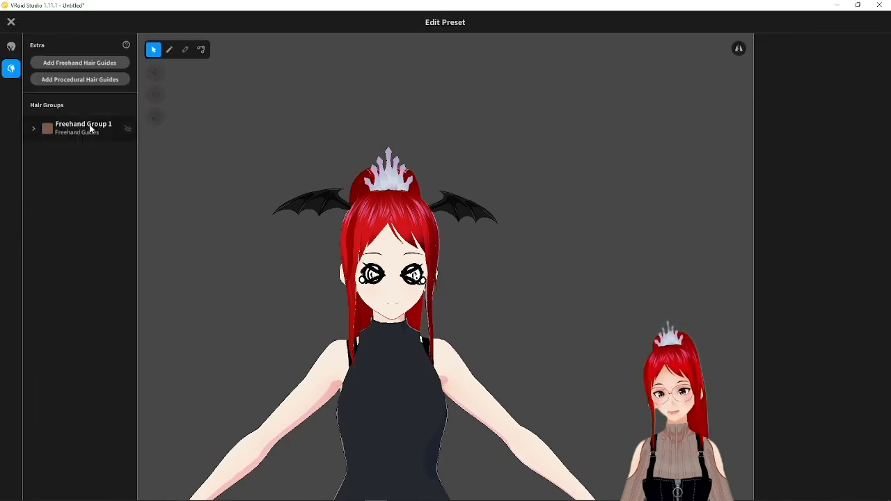
{"action": "left_click", "coordinate": [34, 128]}
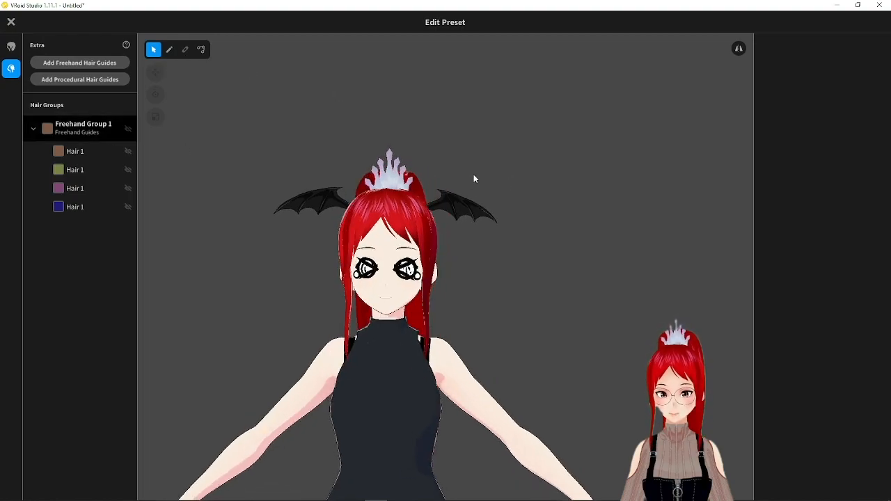
{"action": "left_click", "coordinate": [84, 128]}
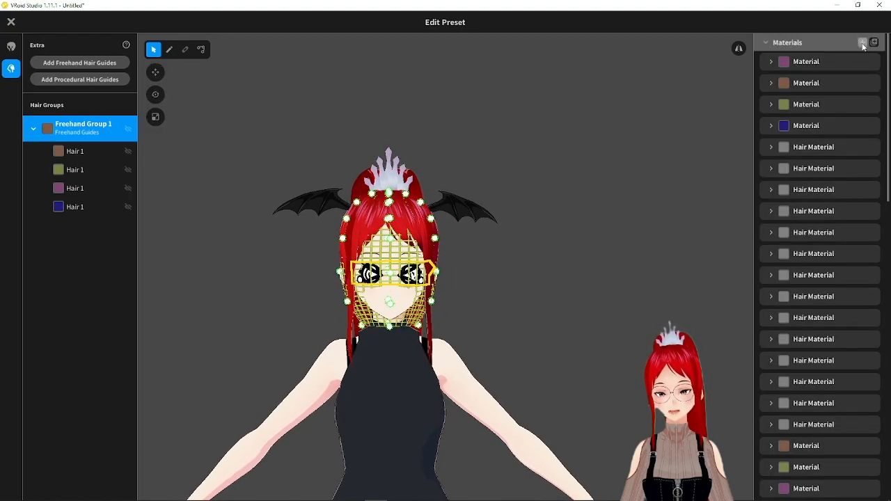
Select the last hair material and bring its texture into the texture editor
{"action": "left_click", "coordinate": [805, 228]}
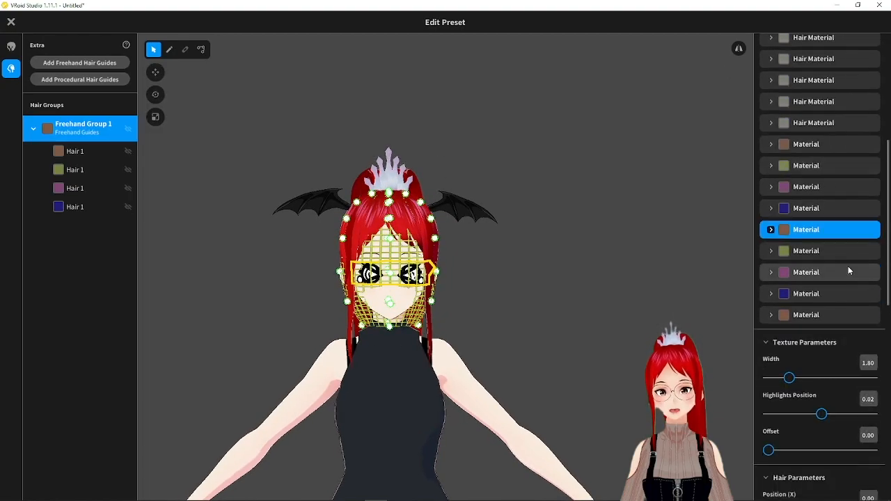
{"action": "left_click", "coordinate": [819, 315]}
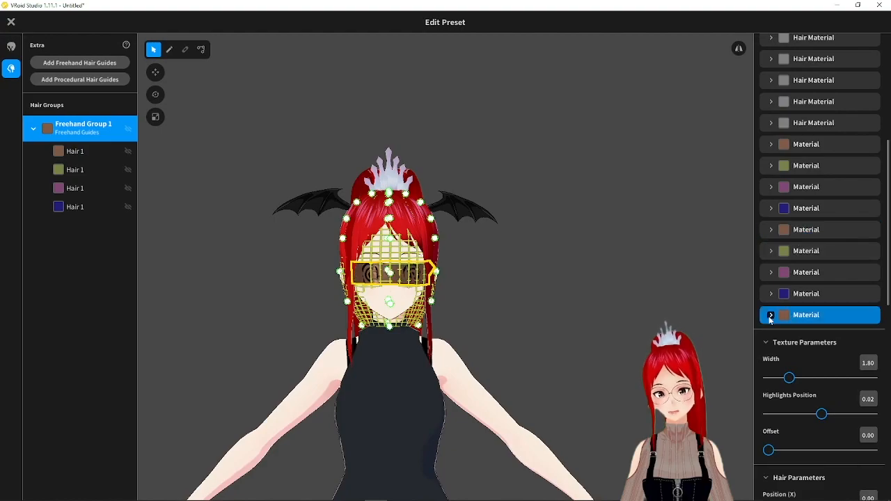
{"action": "left_click", "coordinate": [770, 315]}
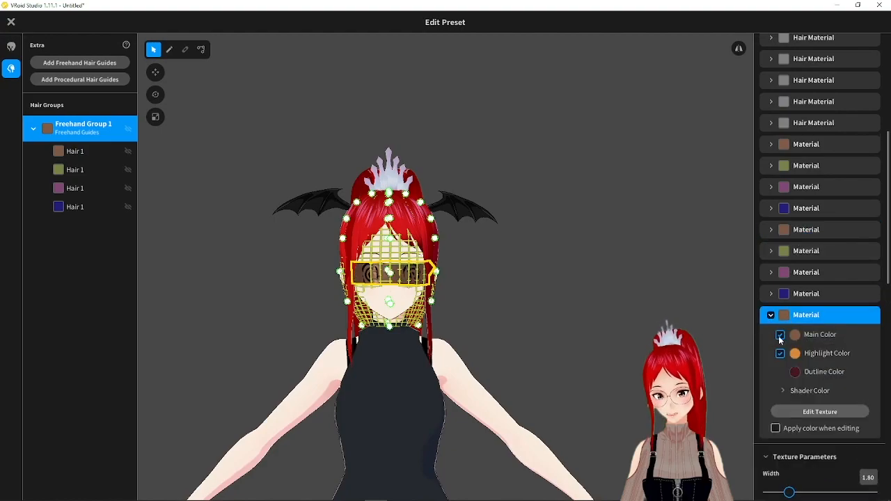
{"action": "left_click", "coordinate": [819, 413]}
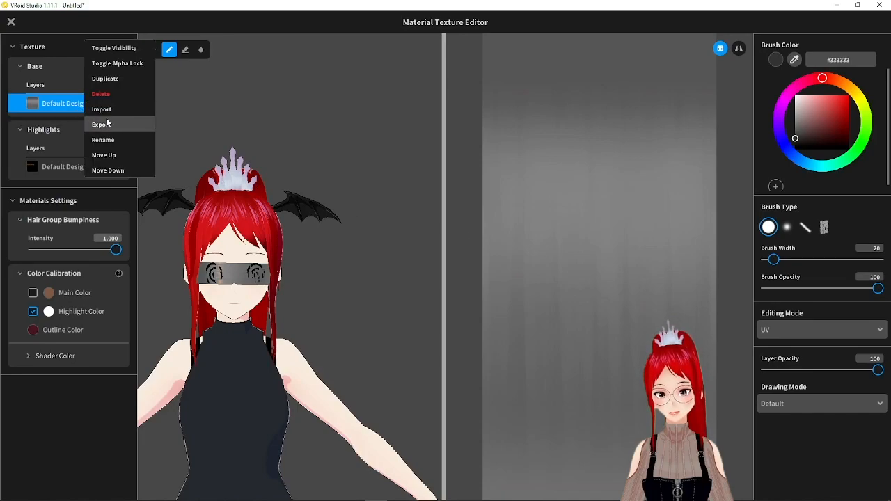
Export the Default Design layer of the hair material as an image
{"action": "left_click", "coordinate": [100, 124]}
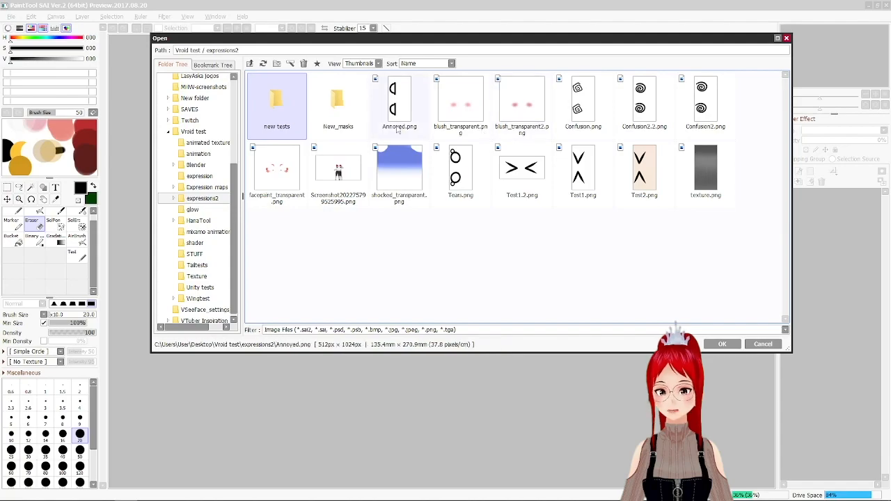
Load the exported texture.png in PaintTool SAI and lay the heart drawings on a transparent canvas
{"action": "left_click", "coordinate": [721, 343]}
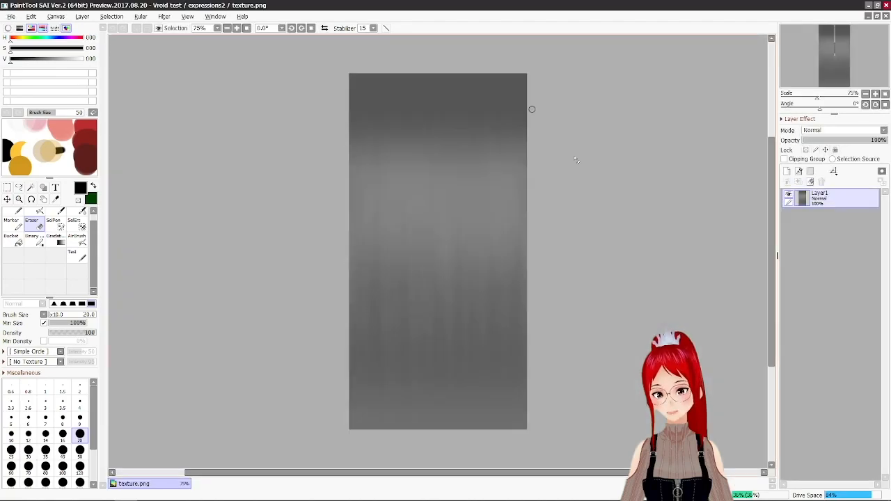
{"action": "left_click", "coordinate": [788, 181]}
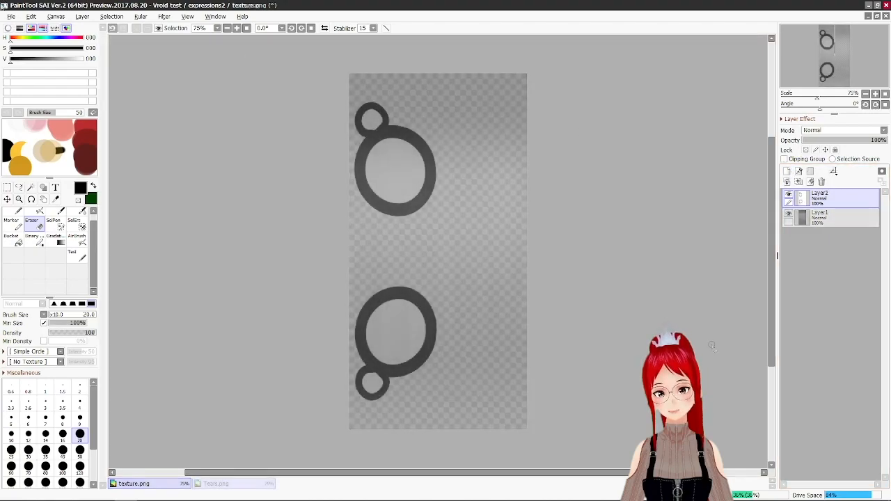
{"action": "left_click", "coordinate": [234, 483]}
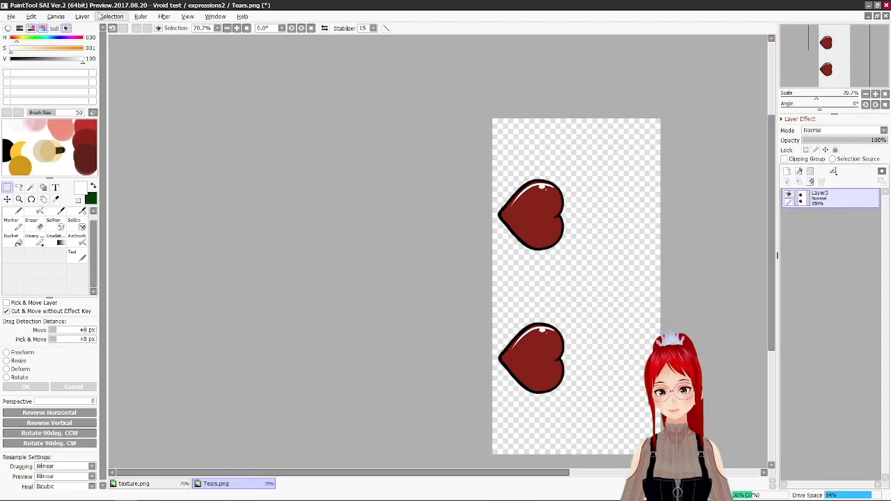
Save the hearts image from the File menu
{"action": "left_click", "coordinate": [11, 17]}
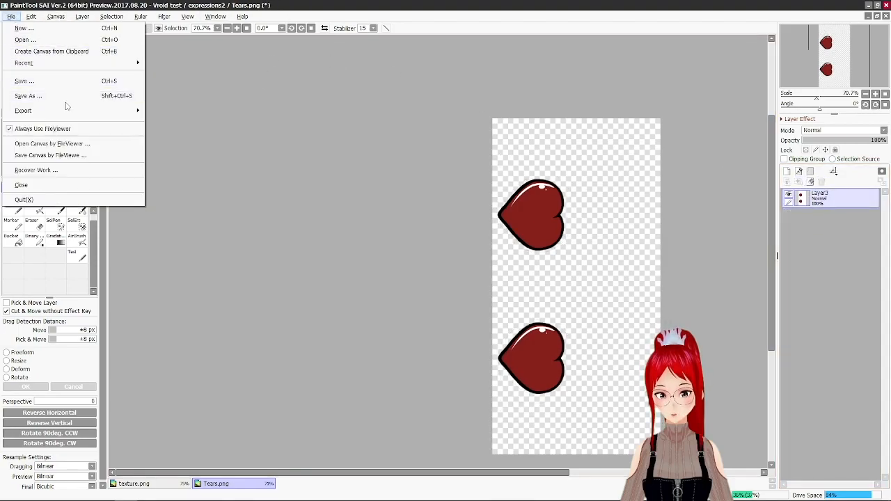
{"action": "left_click", "coordinate": [22, 112]}
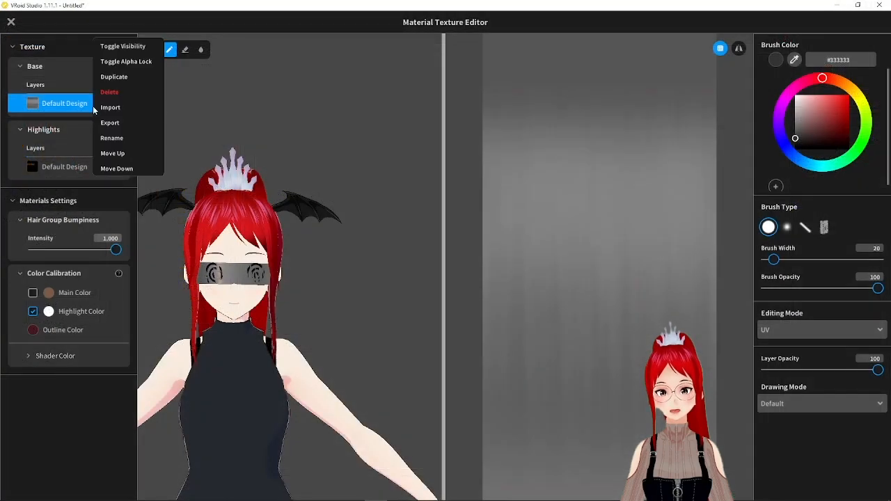
Import the Hearts image into the Default Design layer so the avatar shows heart eyes
{"action": "left_click", "coordinate": [110, 107]}
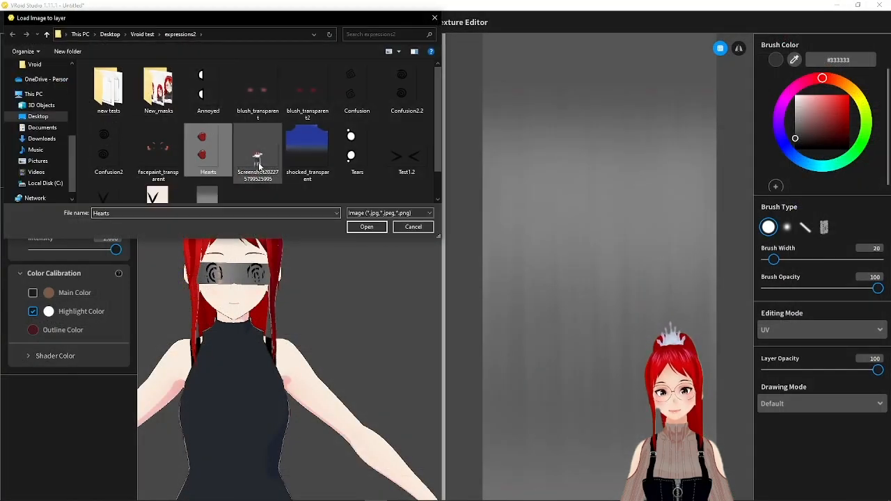
{"action": "left_click", "coordinate": [366, 227]}
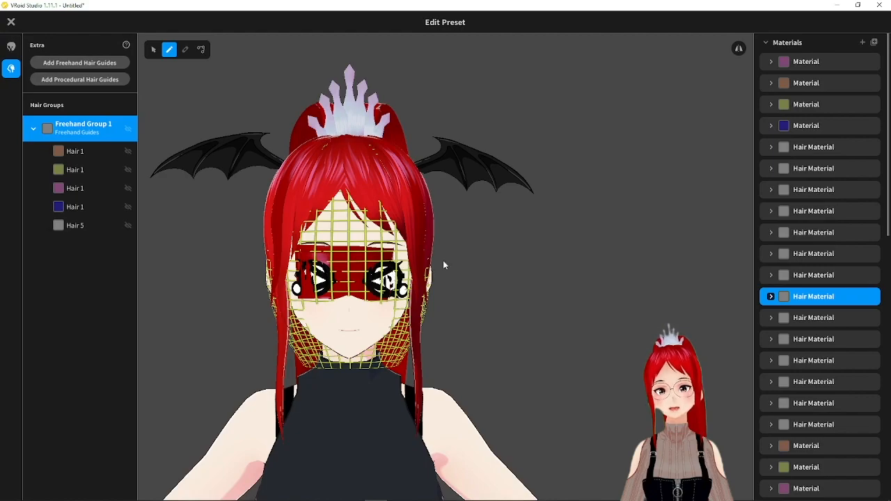
Select Hair 5 and set its Curve parameter to Straight
{"action": "left_click", "coordinate": [75, 226]}
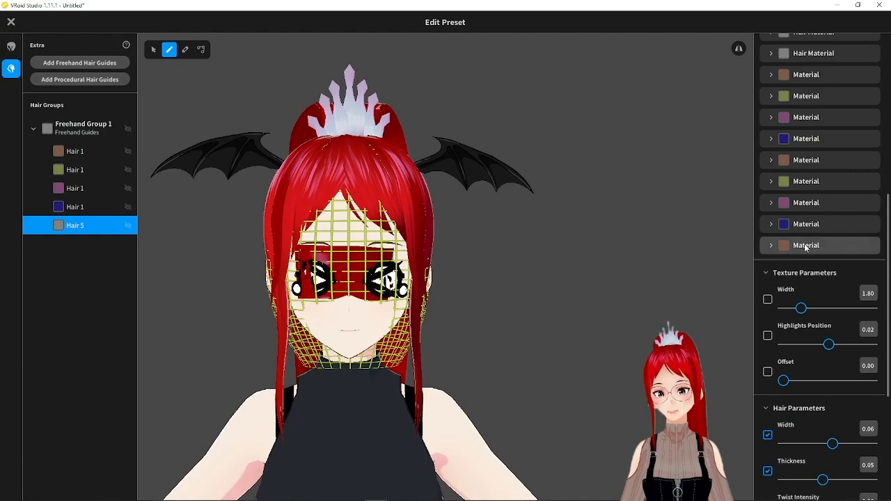
{"action": "scroll", "scroll_direction": "down", "scroll_amount": 3}
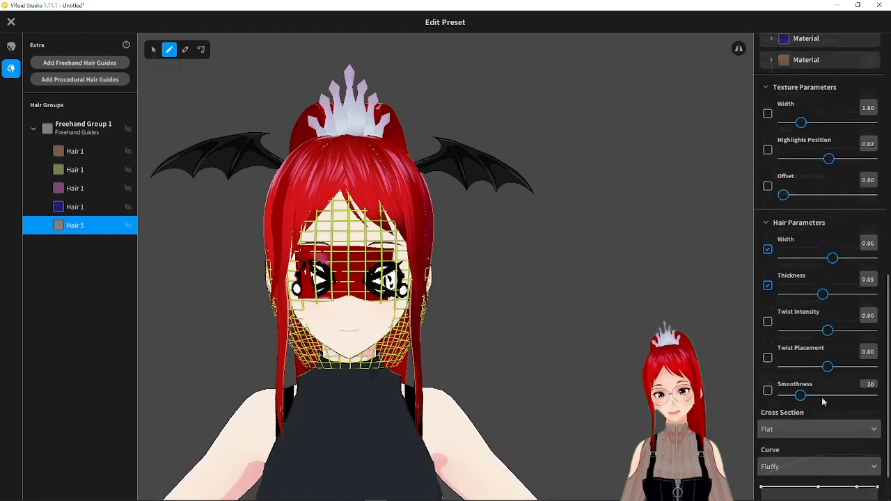
{"action": "left_click", "coordinate": [153, 50]}
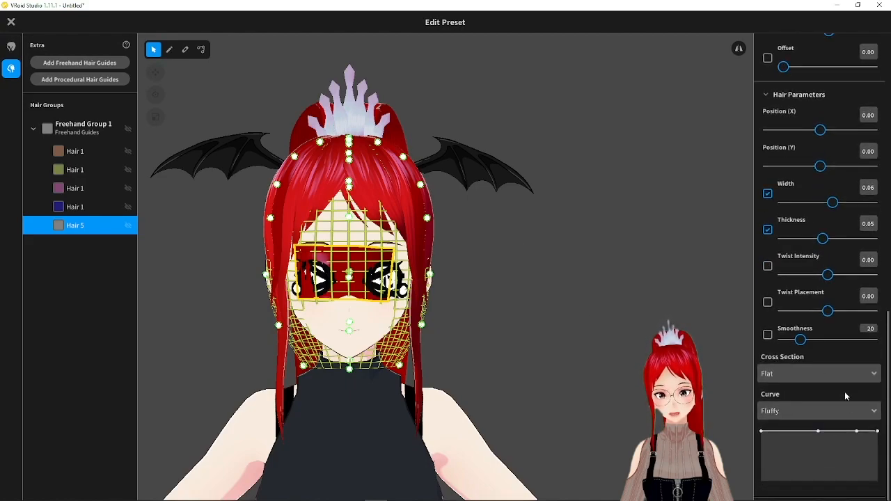
{"action": "left_click", "coordinate": [818, 410]}
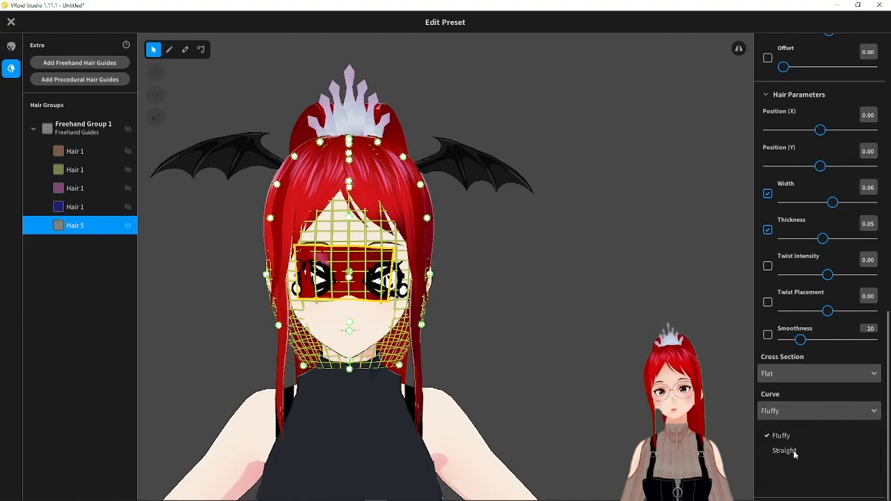
{"action": "left_click", "coordinate": [786, 451]}
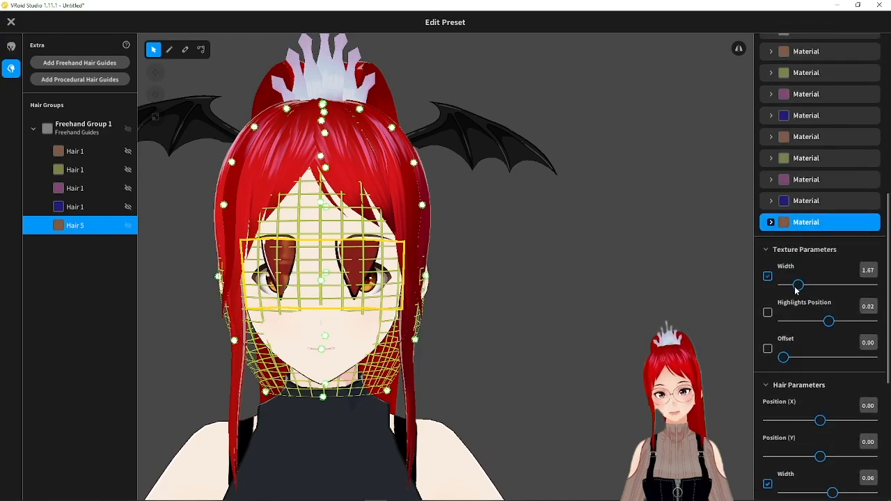
Narrow the texture width to fit the hearts and adjust the hair guide control points
{"action": "left_click_drag", "start_coordinate": [799, 286], "coordinate": [783, 285]}
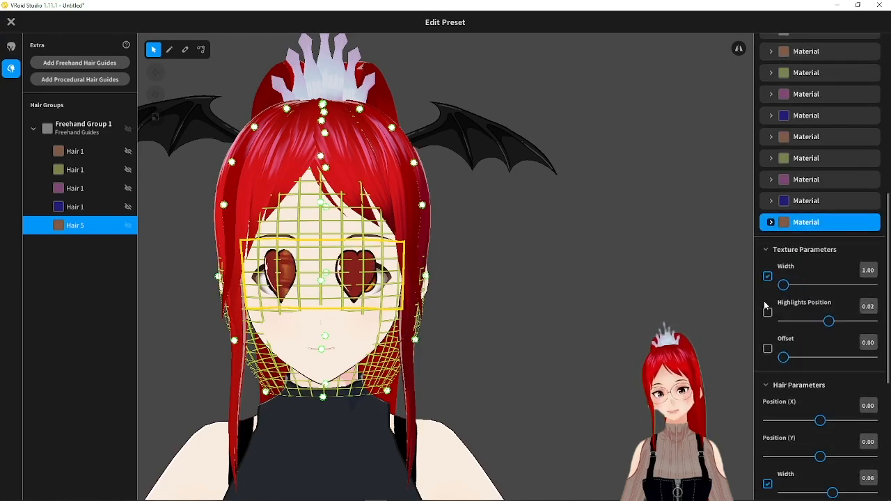
{"action": "left_click", "coordinate": [767, 312]}
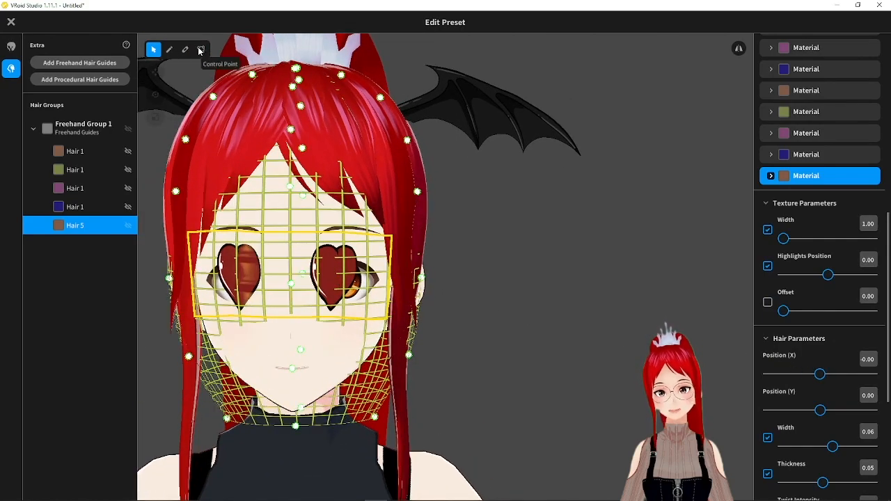
{"action": "left_click", "coordinate": [200, 50]}
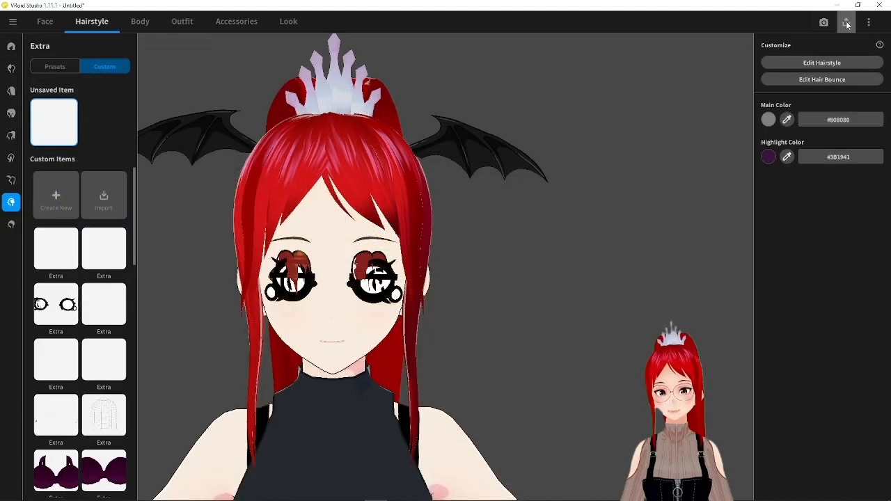
Export the VRM with Delete Transparent Meshes and Combine Hair Mesh unchecked
{"action": "left_click", "coordinate": [846, 22]}
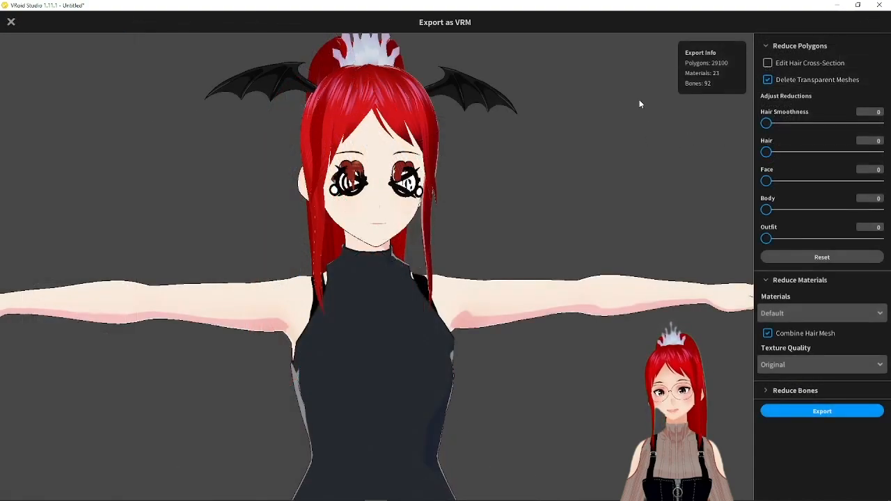
{"action": "left_click", "coordinate": [768, 80]}
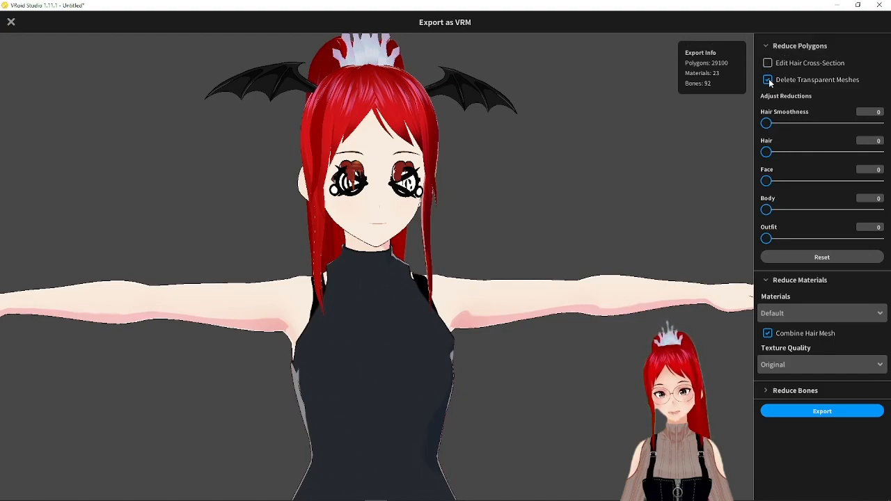
{"action": "left_click", "coordinate": [767, 79]}
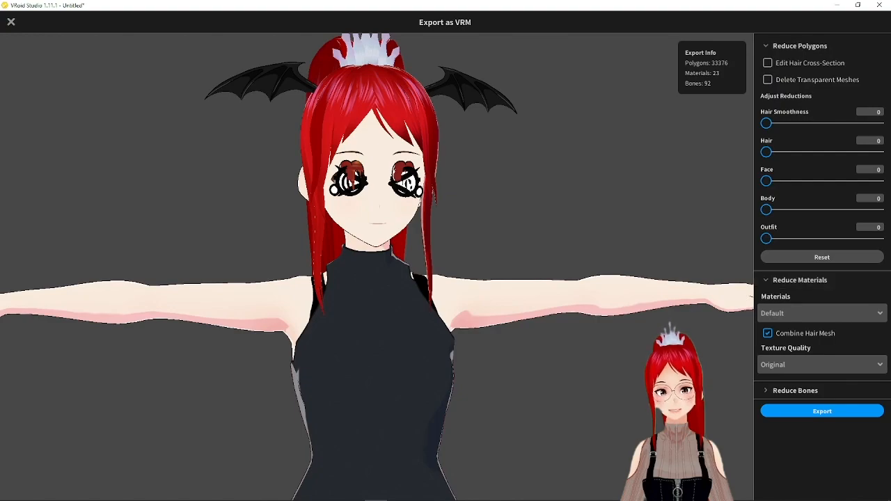
{"action": "left_click", "coordinate": [767, 332]}
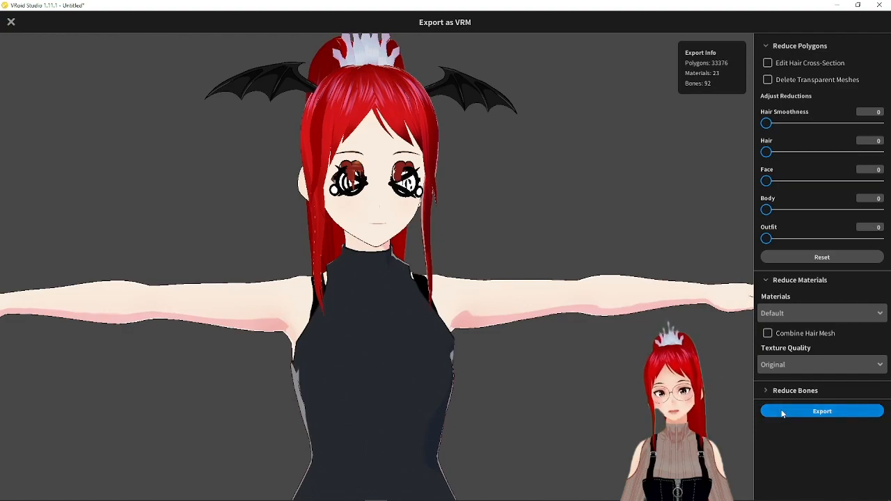
{"action": "left_click", "coordinate": [821, 410]}
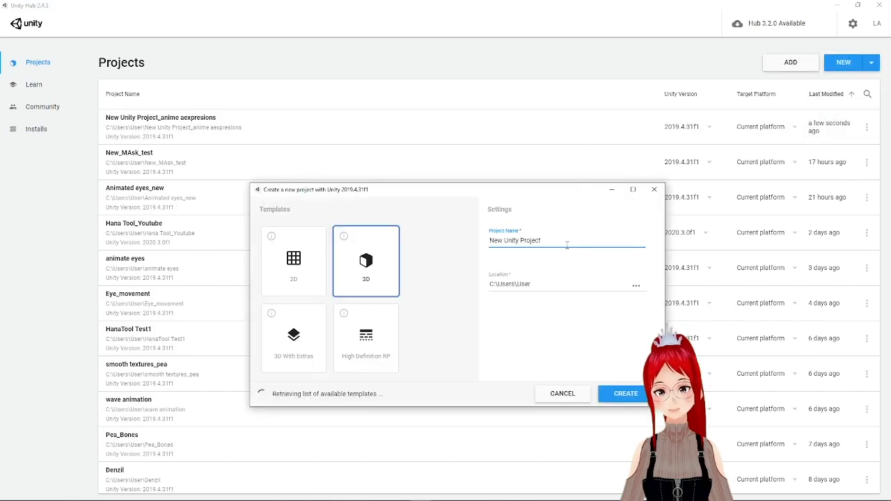
Create a new Unity 3D project named Anime Expressions
{"action": "type", "text": "Anime Expres"}
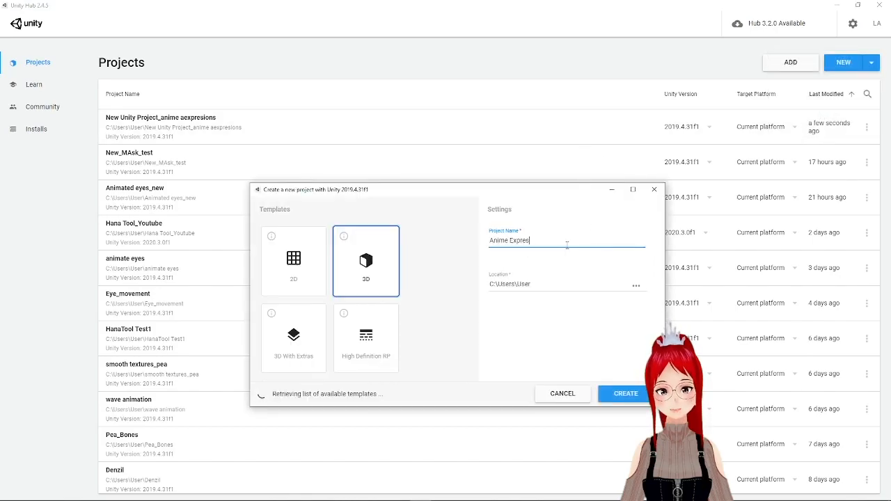
{"action": "left_click", "coordinate": [624, 393]}
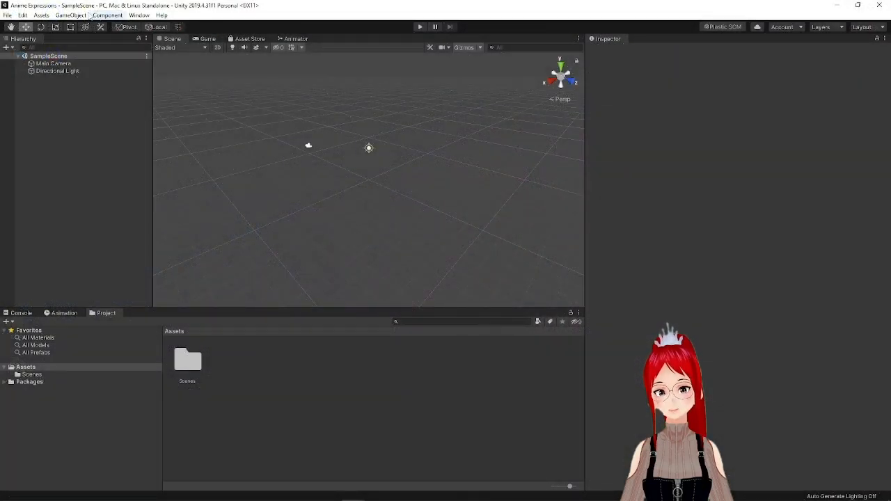
Import the UniVRM unitypackage from Downloads via Assets > Import Package > Custom Package
{"action": "left_click", "coordinate": [42, 14]}
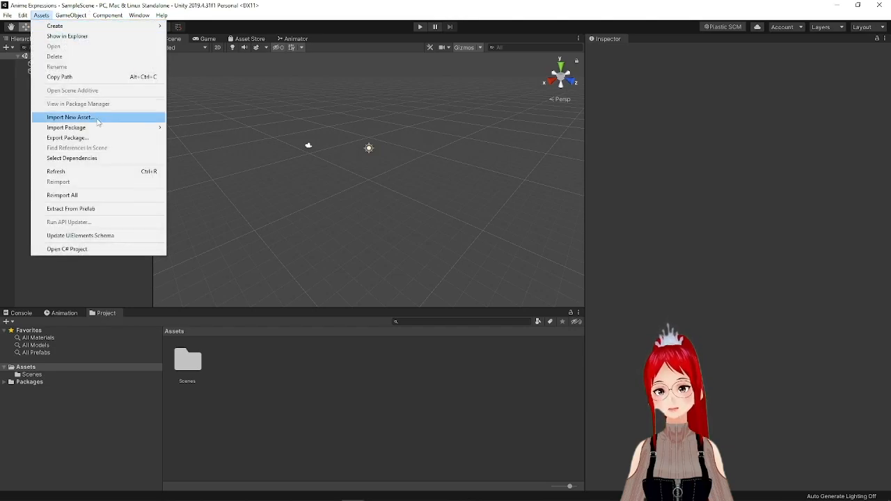
{"action": "mouse_move", "coordinate": [67, 128]}
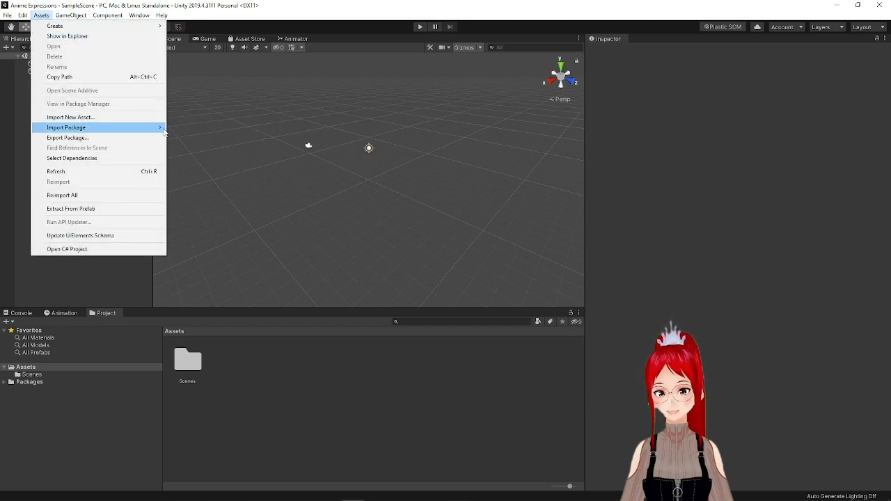
{"action": "left_click", "coordinate": [170, 136]}
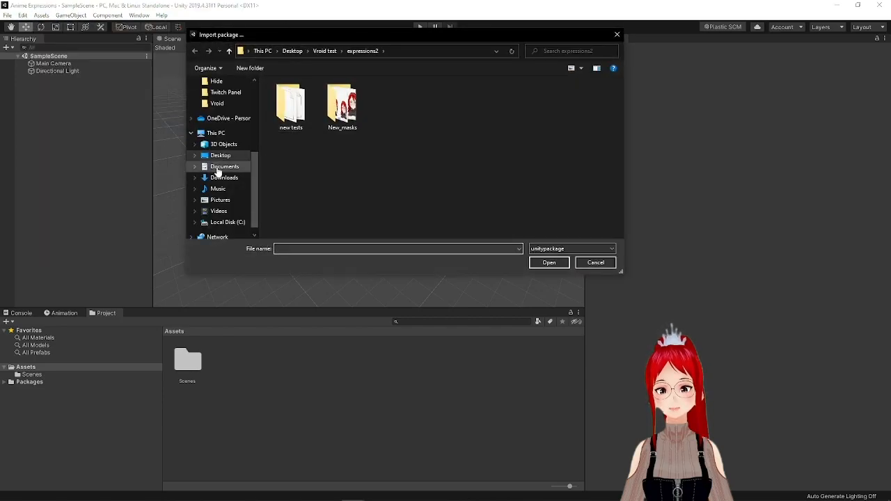
{"action": "left_click", "coordinate": [224, 178]}
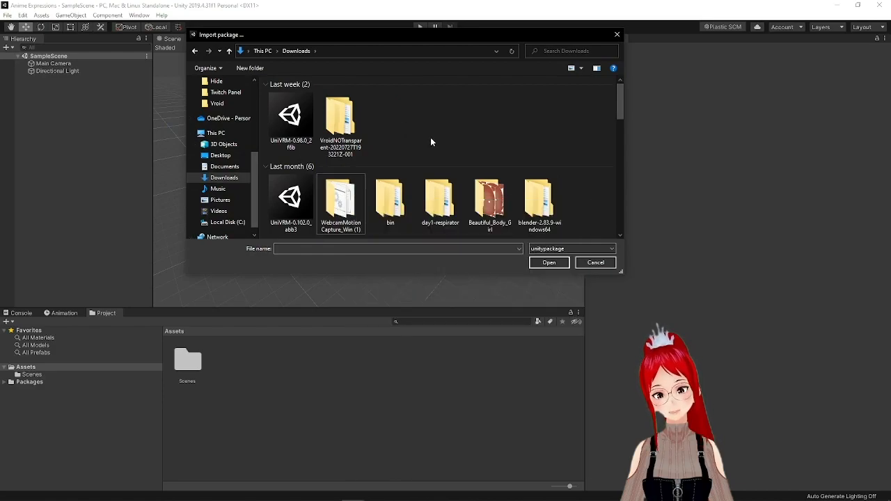
{"action": "left_click", "coordinate": [291, 128]}
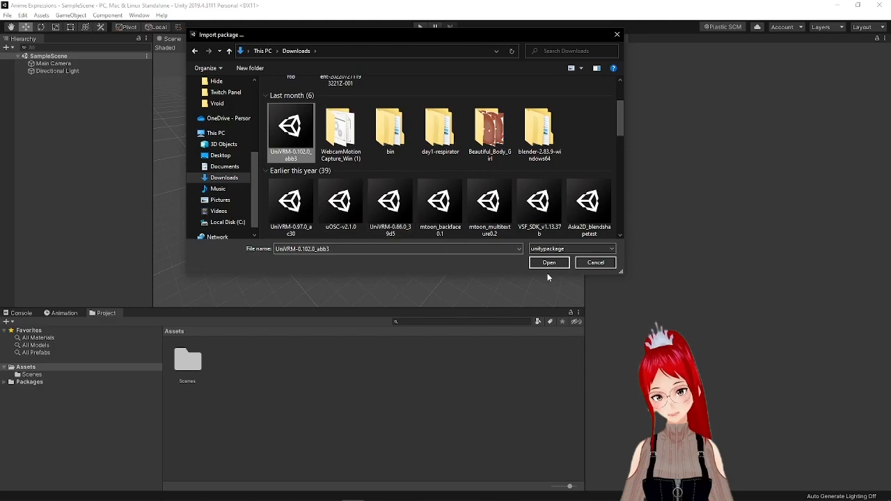
{"action": "left_click", "coordinate": [549, 261]}
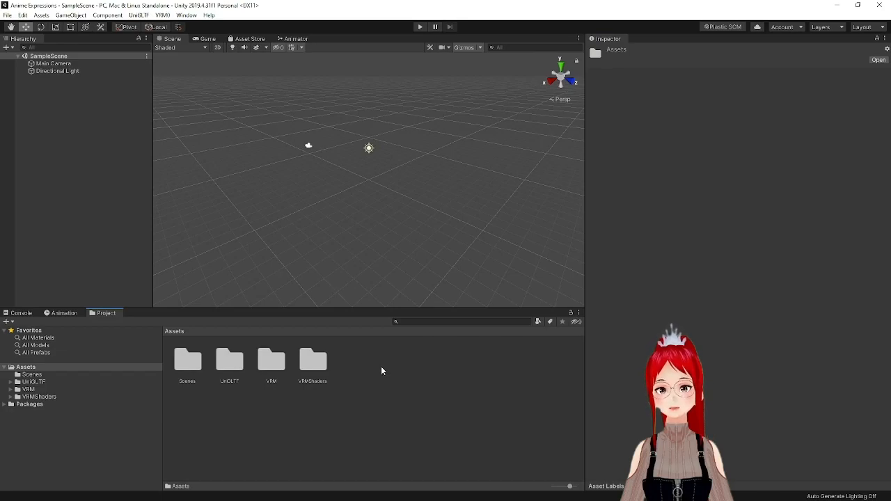
Import the exported Testmodel_EXTRA_HEARTS .vrm file as a new asset from the Project panel
{"action": "right_click", "coordinate": [382, 371]}
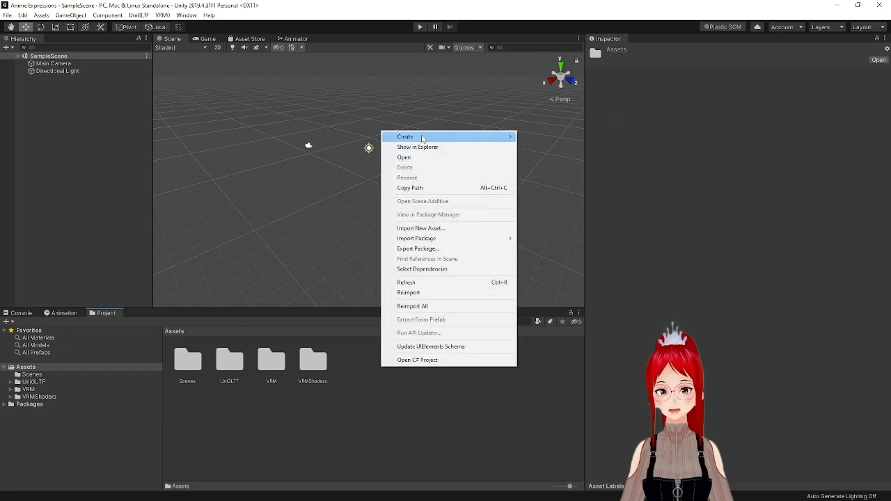
{"action": "left_click", "coordinate": [405, 136]}
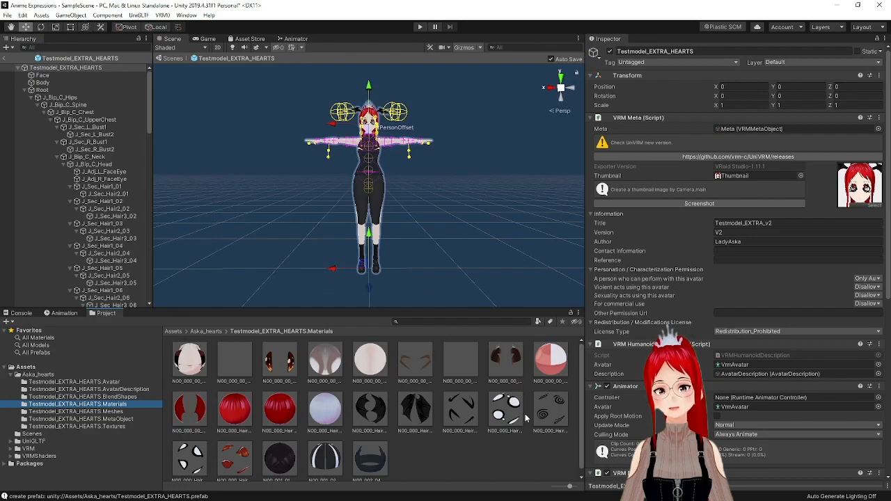
Switch a hair material's Rendering Type to Transparent in the Inspector
{"action": "left_click", "coordinate": [461, 413]}
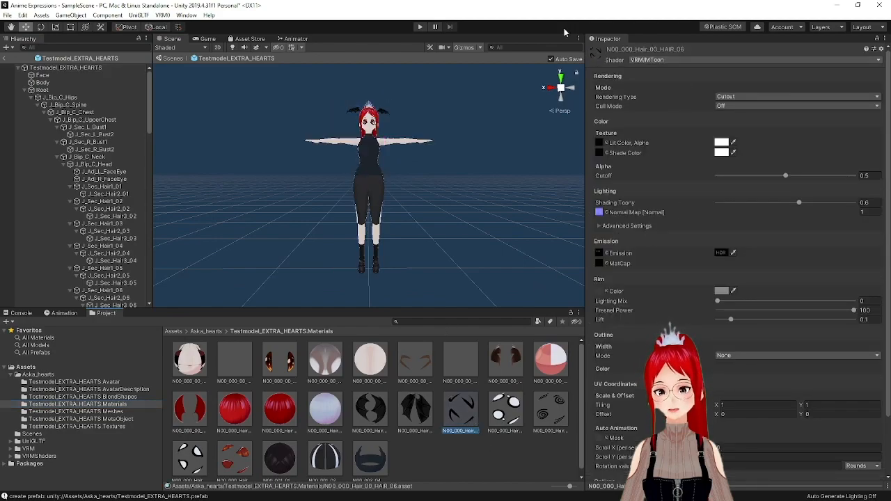
{"action": "left_click", "coordinate": [506, 410]}
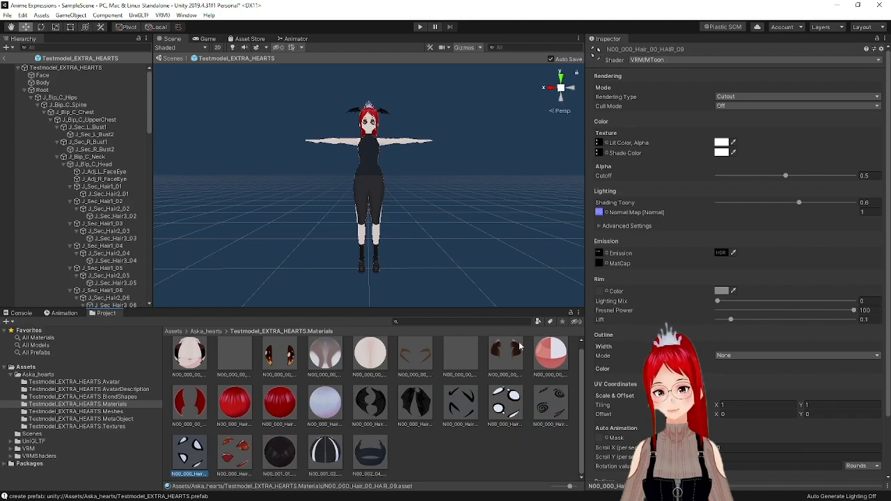
{"action": "left_click", "coordinate": [460, 404]}
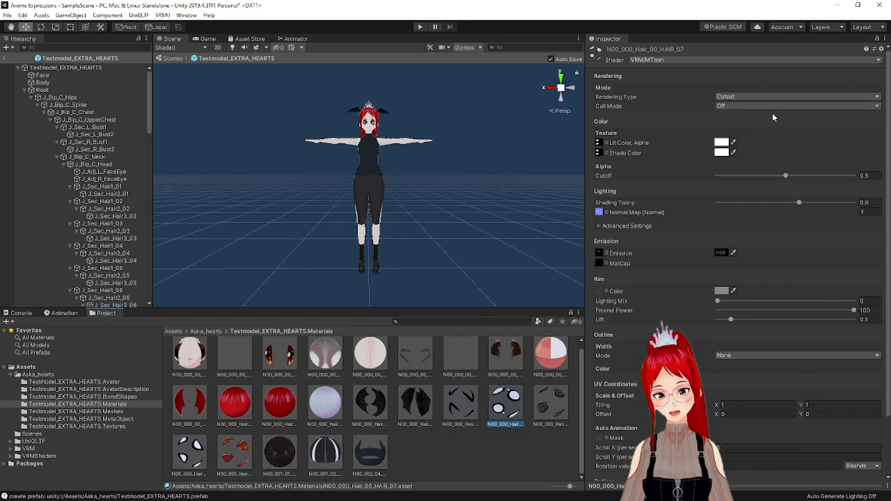
Select another hair material and adjust its Lit Color value
{"action": "left_click", "coordinate": [551, 404]}
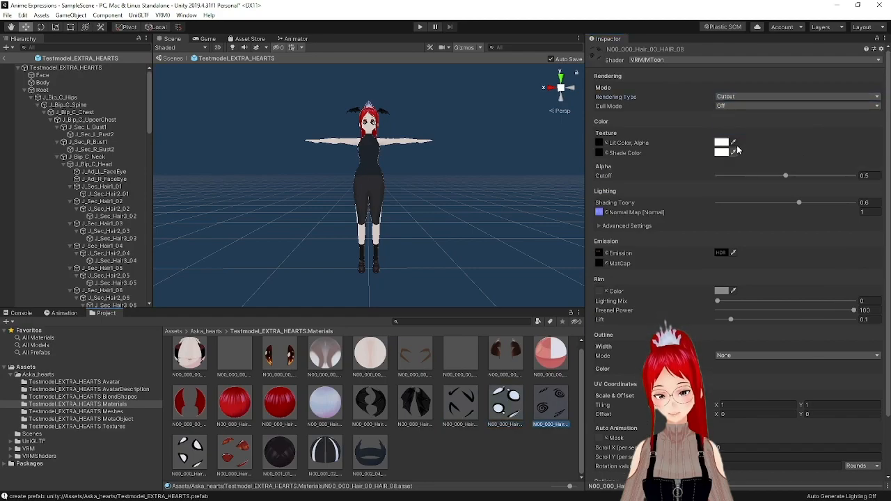
{"action": "left_click", "coordinate": [722, 143]}
{"action": "type", "text": "0"}
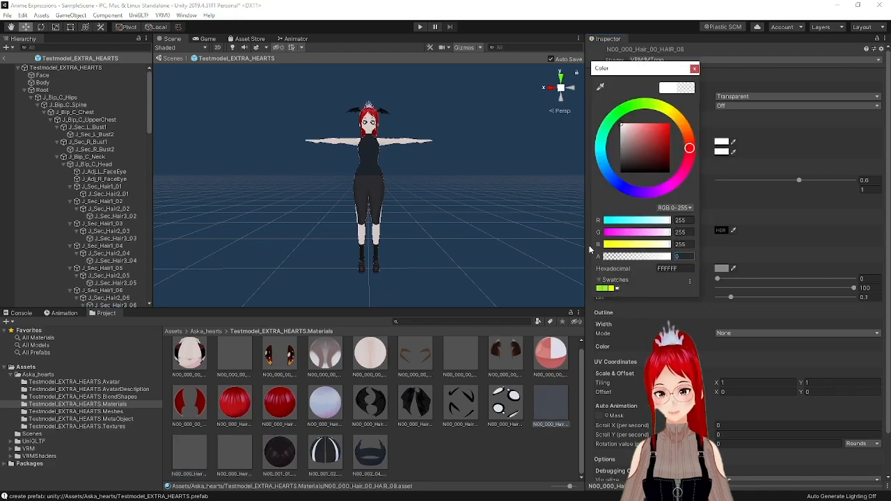
{"action": "left_click", "coordinate": [505, 405]}
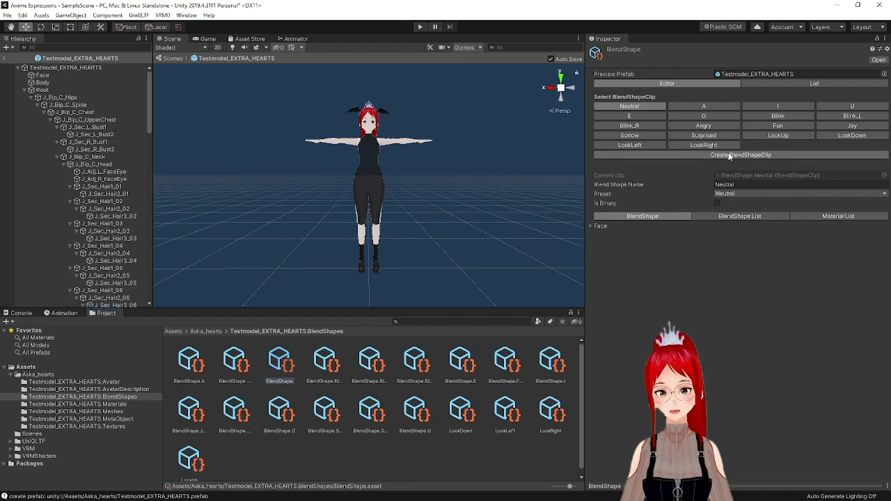
Create and save new BlendShape clips named Annoyed and Tears
{"action": "left_click", "coordinate": [739, 155]}
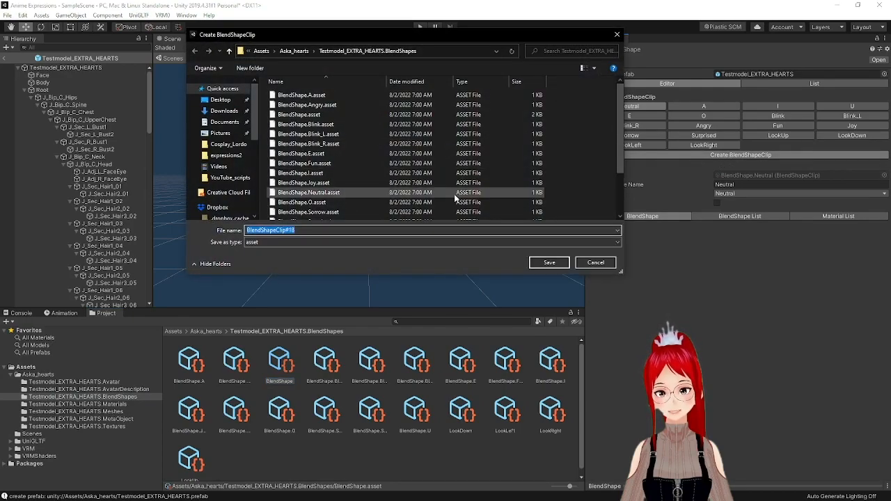
{"action": "type", "text": "Anno"}
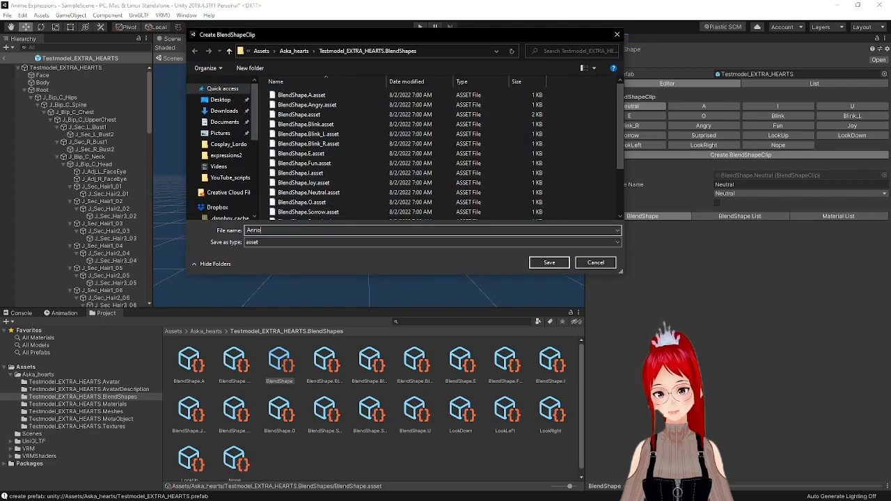
{"action": "left_click", "coordinate": [549, 262]}
{"action": "type", "text": "Tears"}
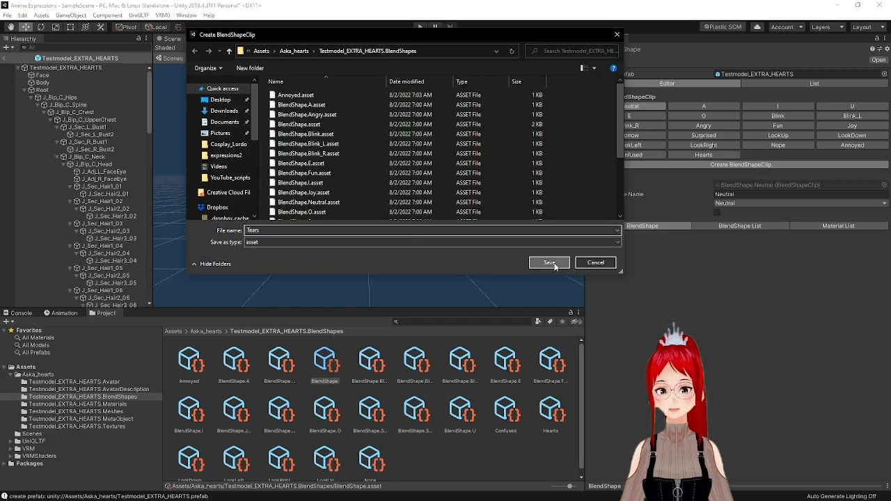
{"action": "left_click", "coordinate": [548, 262]}
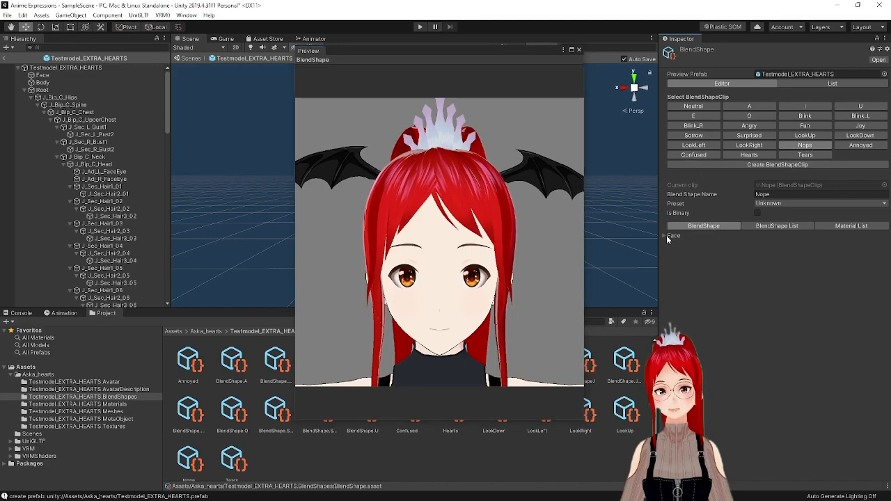
Expand the Face blendshapes on the Nope clip to set the eye-close shape to 100
{"action": "left_click", "coordinate": [672, 235]}
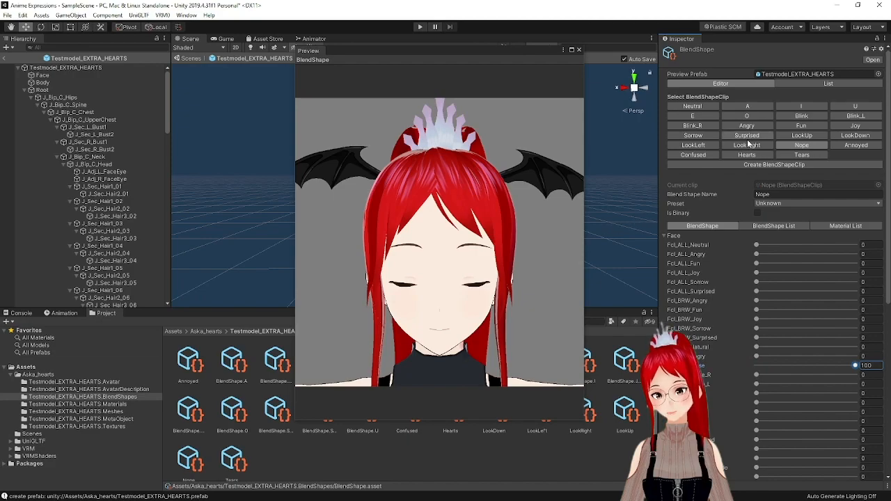
Add a FaceEyelash material override to the Nope clip and set its _Color
{"action": "left_click", "coordinate": [847, 225]}
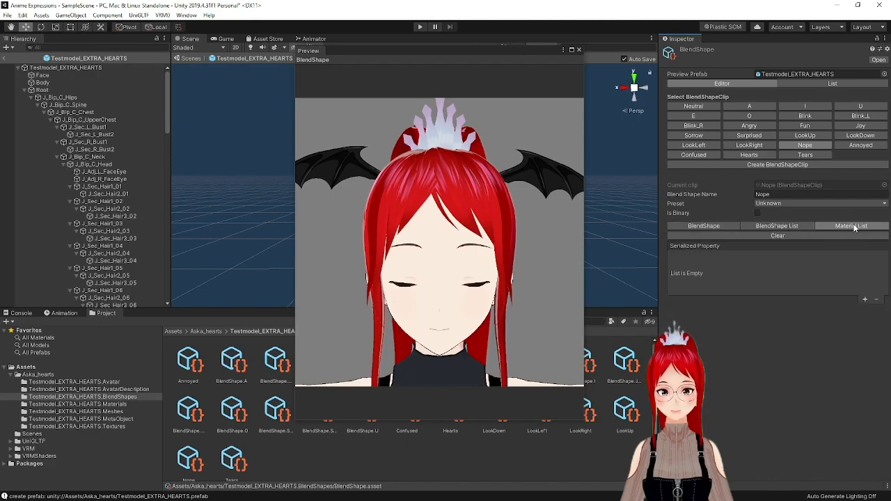
{"action": "left_click", "coordinate": [853, 226]}
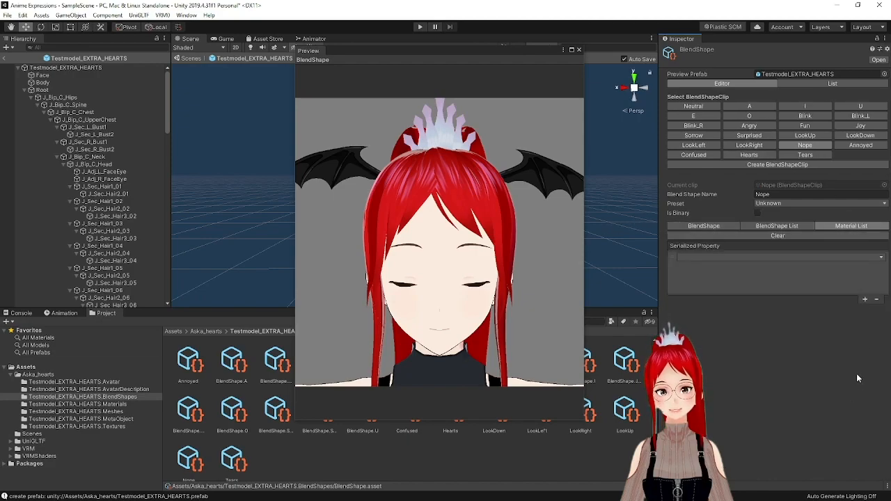
{"action": "left_click", "coordinate": [880, 258]}
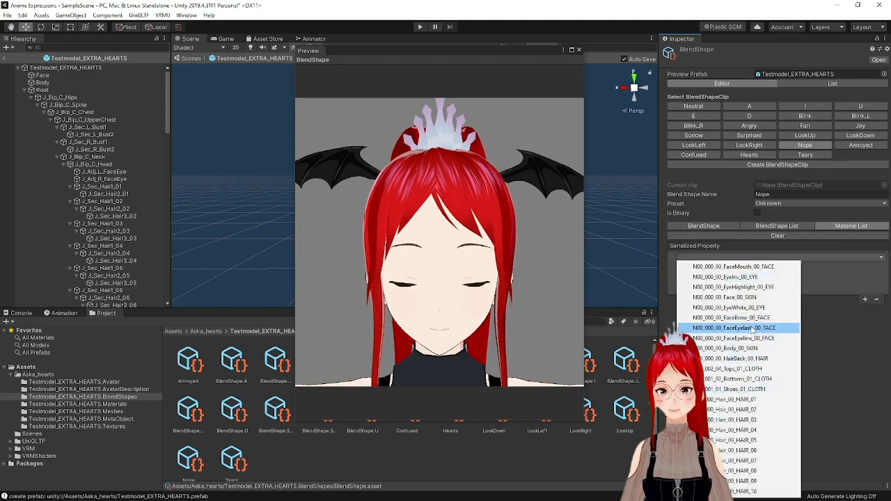
{"action": "left_click", "coordinate": [731, 287]}
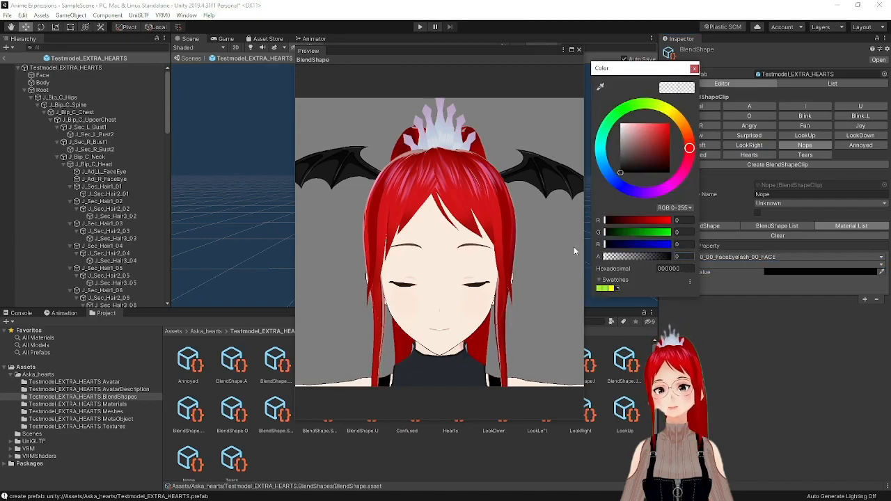
{"action": "left_click", "coordinate": [693, 69]}
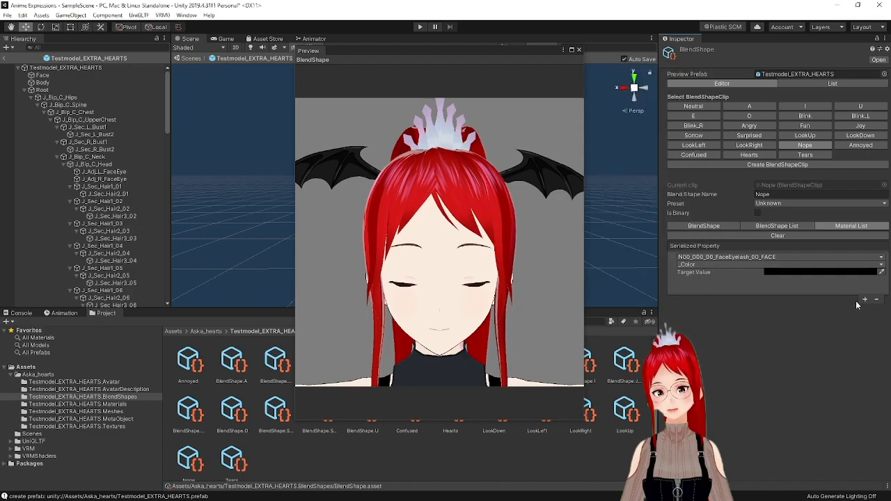
Add a FaceEyeline material override to the Nope clip and set its _Color
{"action": "left_click", "coordinate": [864, 299]}
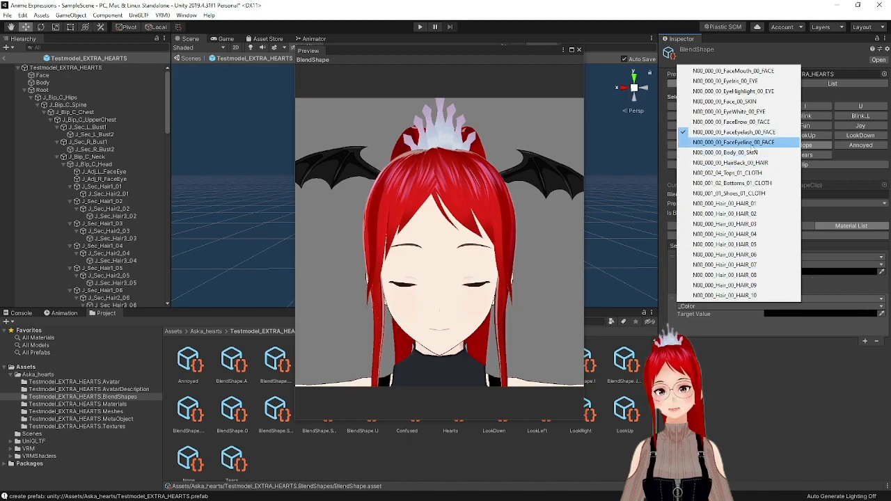
{"action": "left_click", "coordinate": [734, 131]}
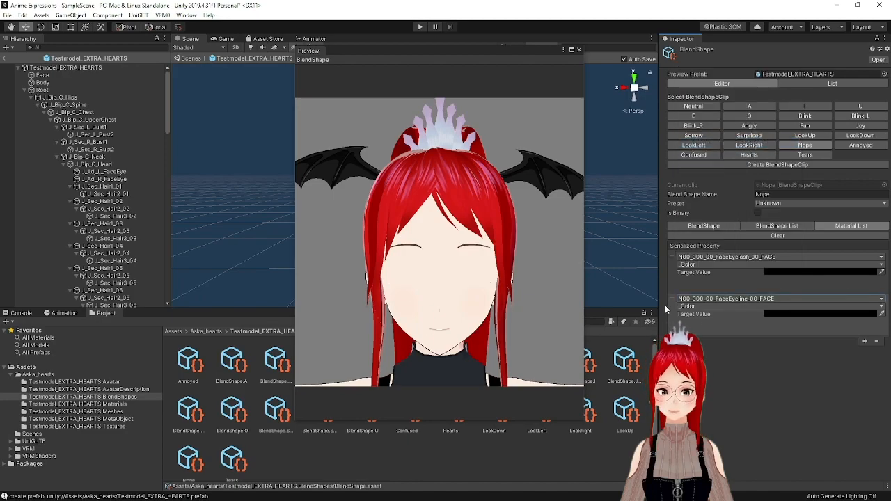
{"action": "left_click", "coordinate": [822, 265]}
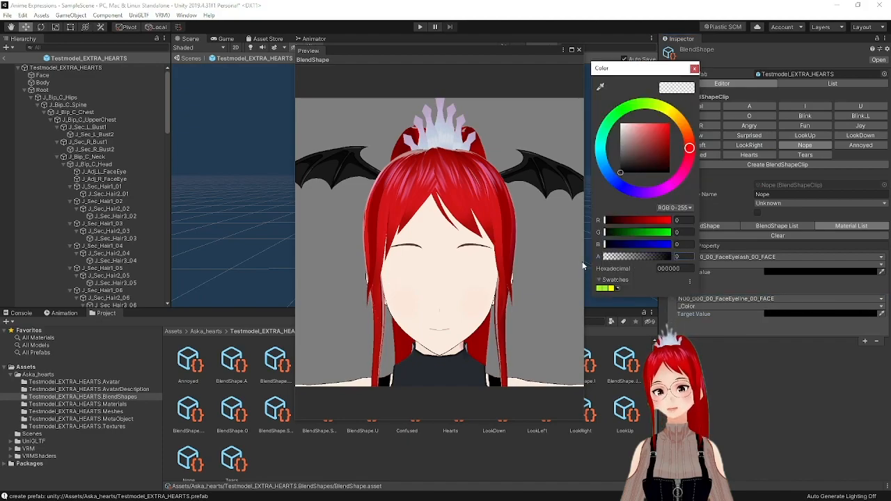
{"action": "left_click", "coordinate": [694, 67]}
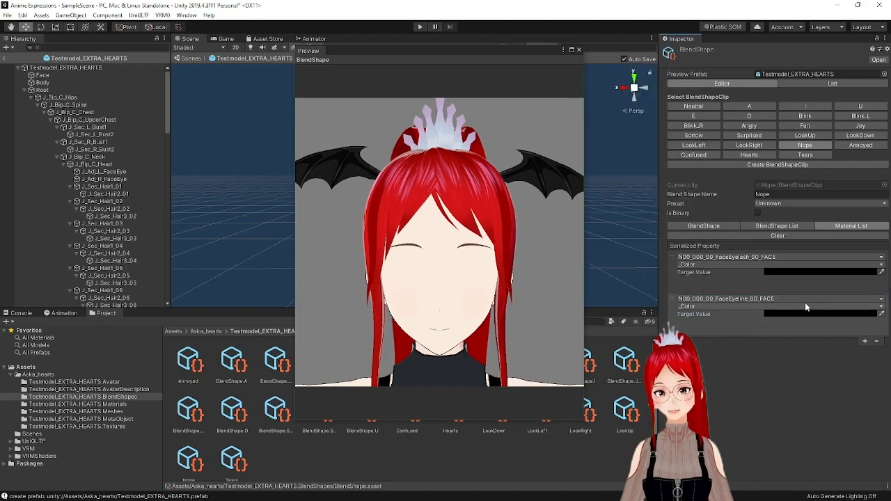
{"action": "mouse_move", "coordinate": [865, 342]}
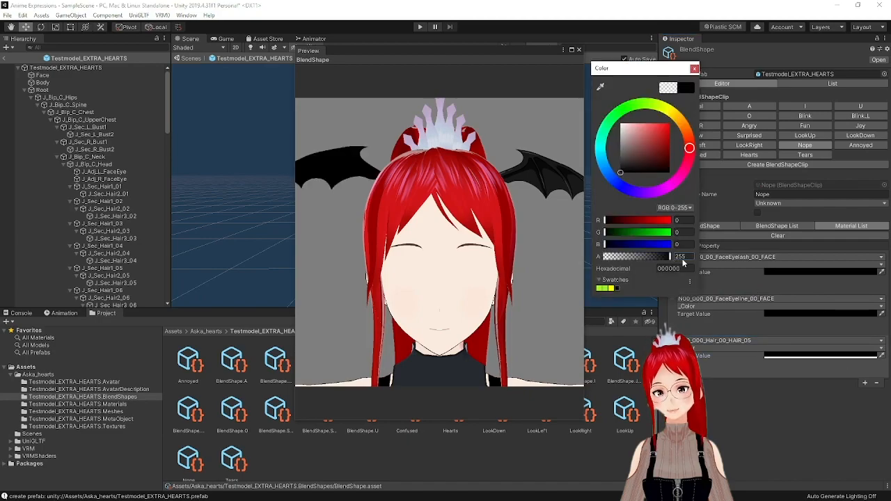
Set the Nope clip's HAIR_06 override colour to opaque white with full alpha
{"action": "left_click", "coordinate": [694, 68]}
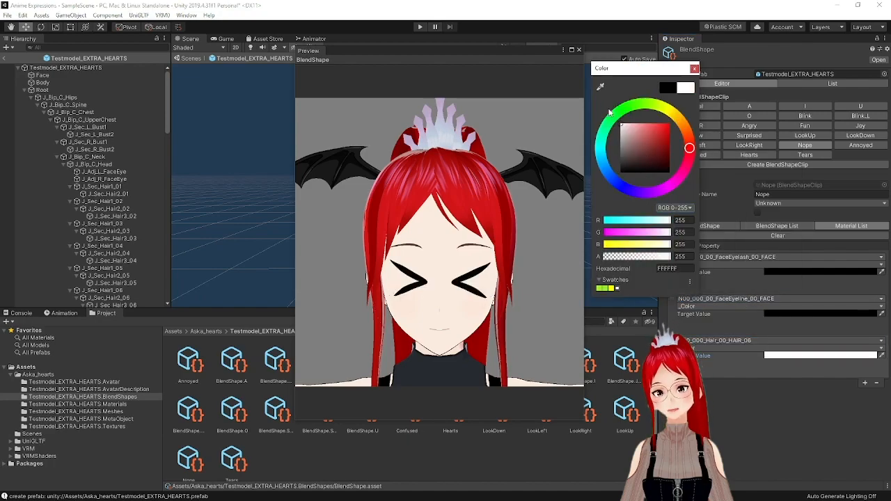
{"action": "left_click", "coordinate": [694, 68]}
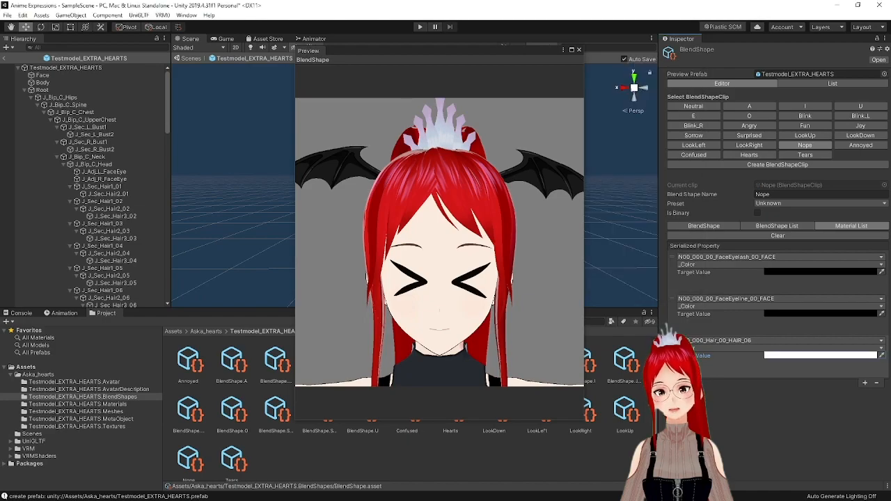
Preview the Annoyed and Confused expression clips
{"action": "left_click", "coordinate": [860, 145]}
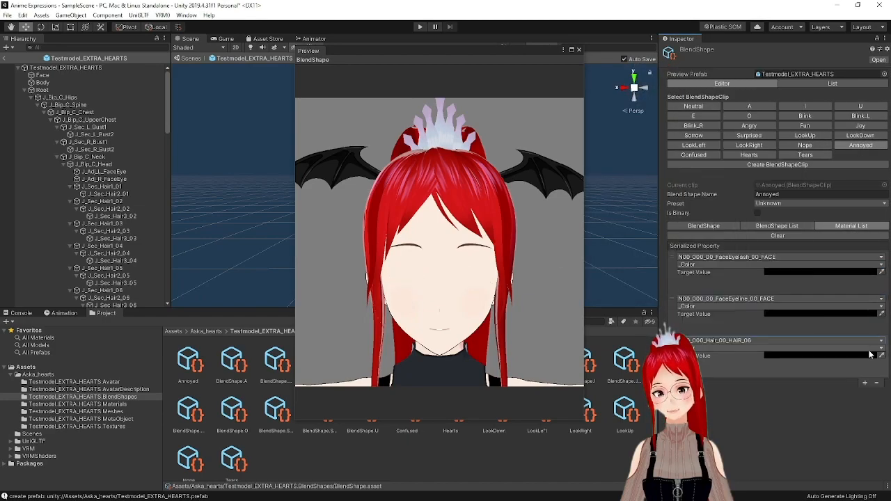
{"action": "left_click", "coordinate": [693, 155]}
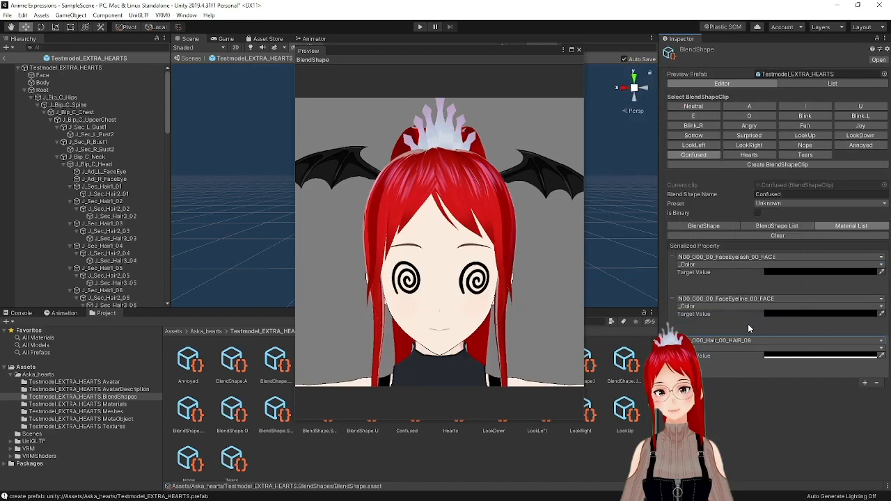
{"action": "left_click", "coordinate": [805, 155]}
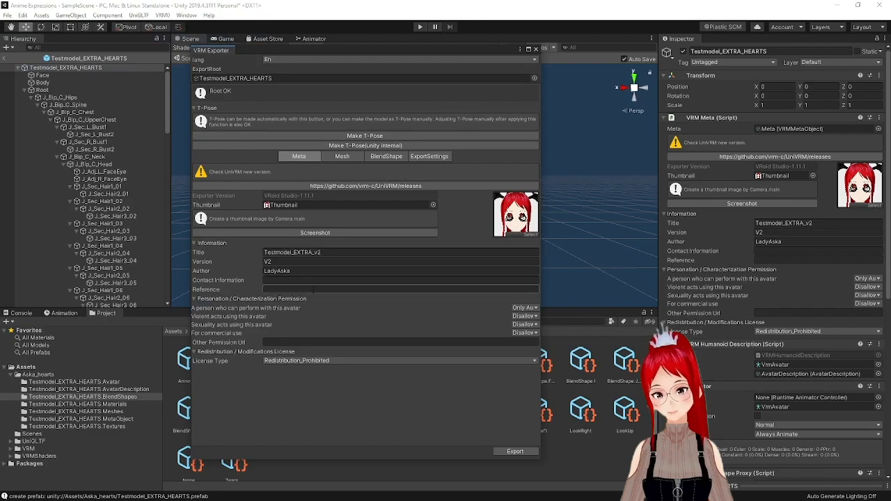
Export the avatar as a UniVRM-0 file titled Testmodel_EXTRA_V2
{"action": "left_click", "coordinate": [515, 452]}
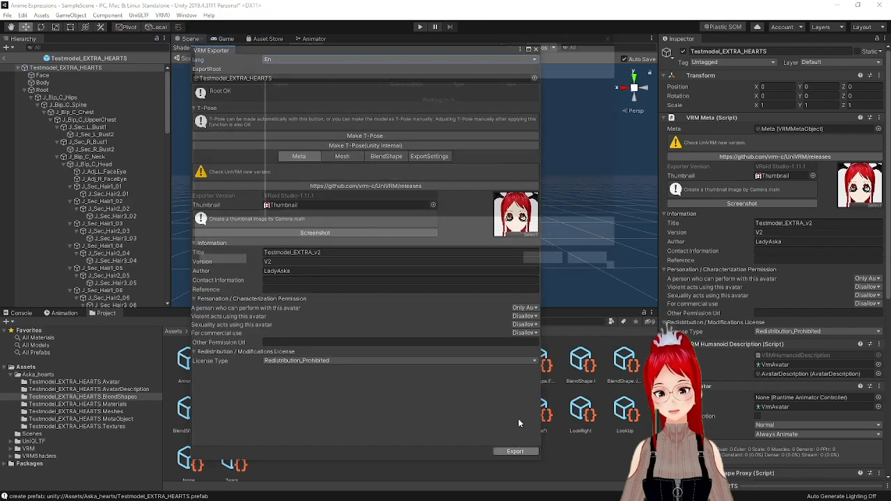
{"action": "left_click", "coordinate": [516, 451]}
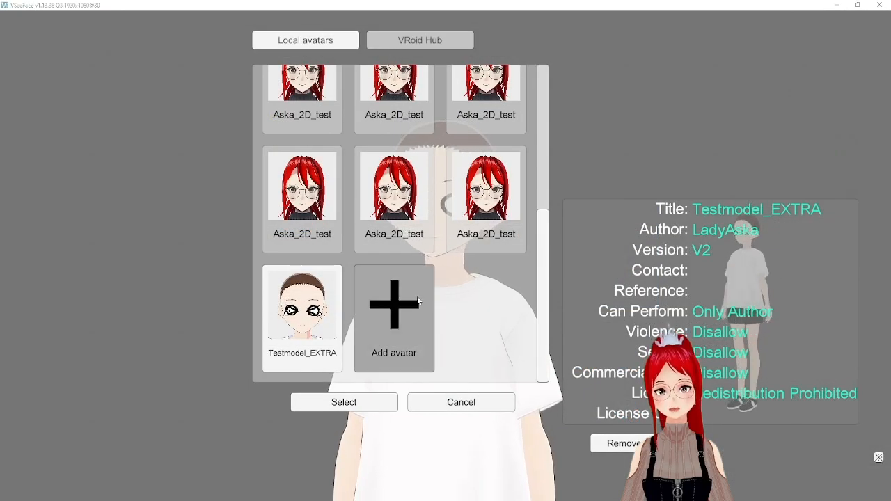
Add and select the Testmodel_EXTRA_v2 avatar file in VSeeFace's avatar selection
{"action": "left_click", "coordinate": [393, 318]}
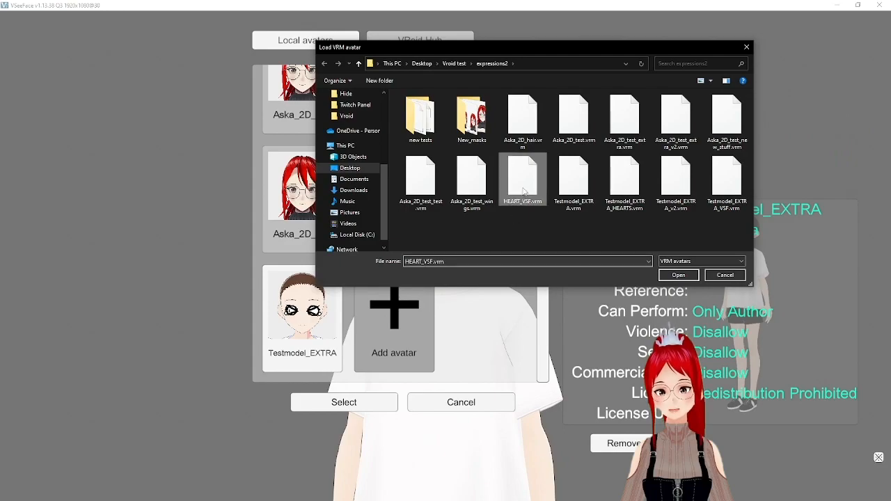
{"action": "left_click", "coordinate": [677, 275]}
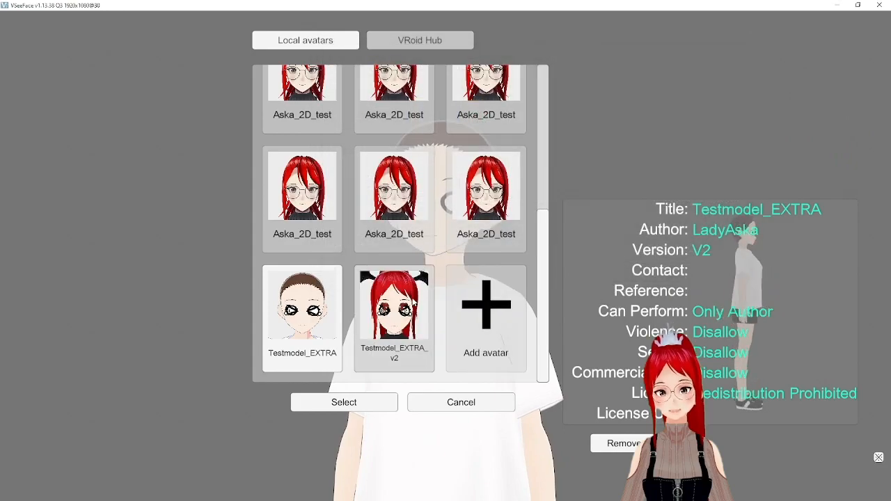
{"action": "left_click", "coordinate": [342, 401]}
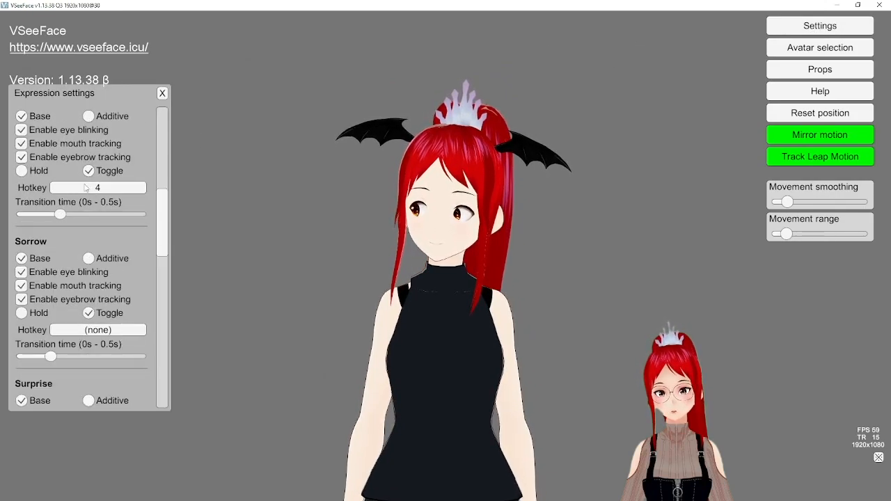
Assign hotkey 2 to the Confused expression in Expression settings
{"action": "scroll", "scroll_direction": "down", "scroll_amount": 3}
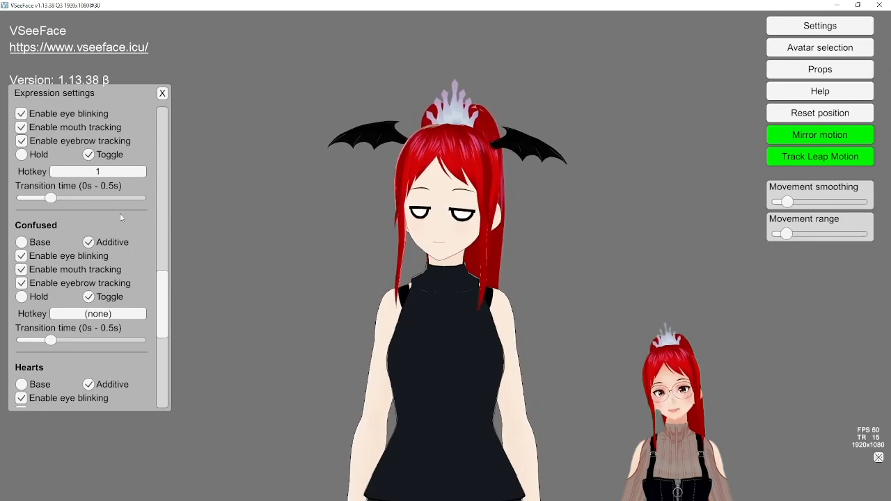
{"action": "left_click", "coordinate": [97, 313]}
{"action": "type", "text": "2"}
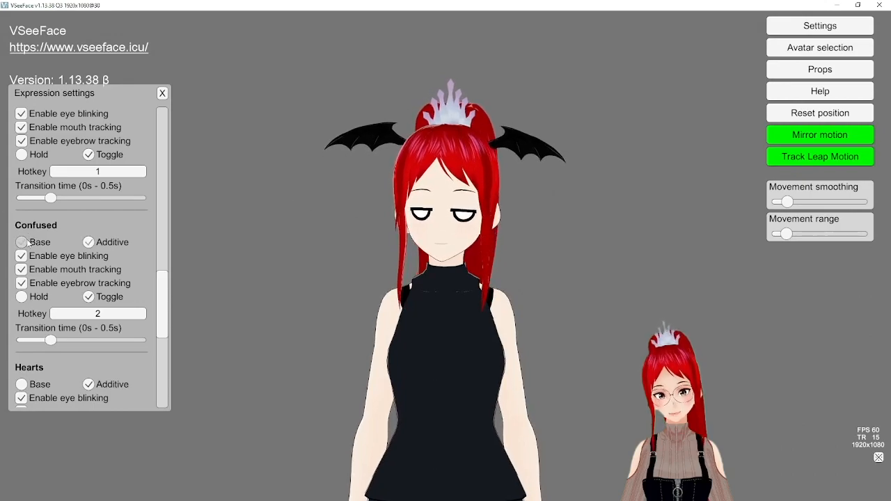
{"action": "left_click", "coordinate": [22, 242]}
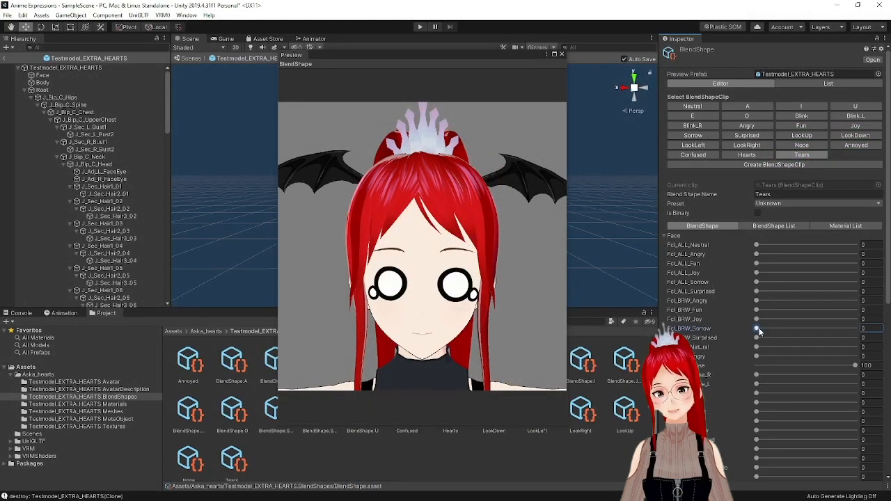
Set the sorrow mouth blendshape to 100 on the Tears clip
{"action": "left_click_drag", "start_coordinate": [758, 328], "coordinate": [855, 329]}
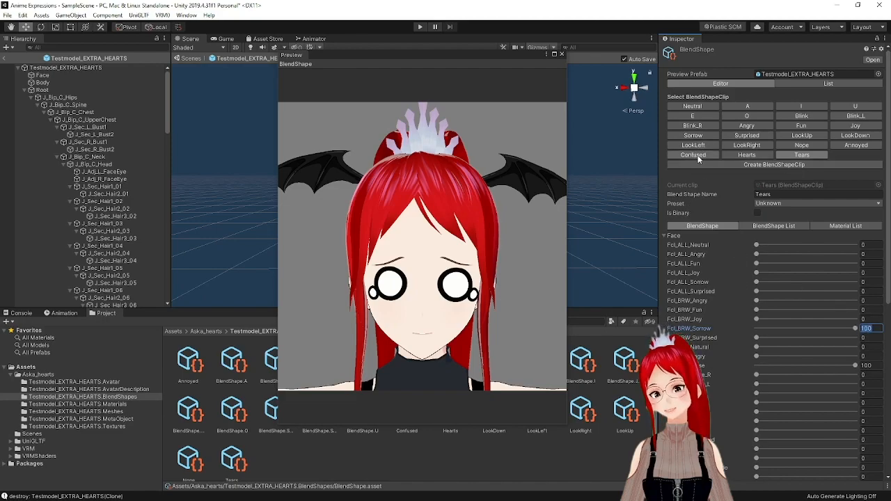
Raise a mouth blendshape to about 75 on the Confused clip
{"action": "left_click", "coordinate": [694, 155]}
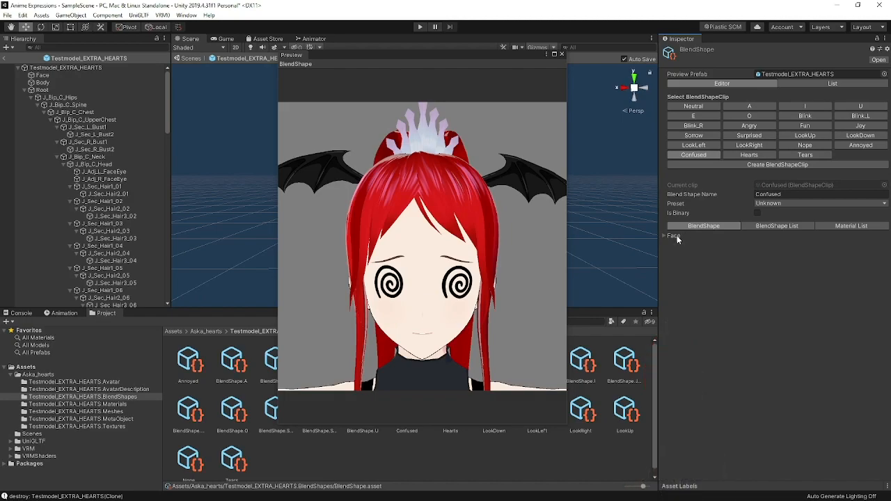
{"action": "left_click", "coordinate": [673, 235]}
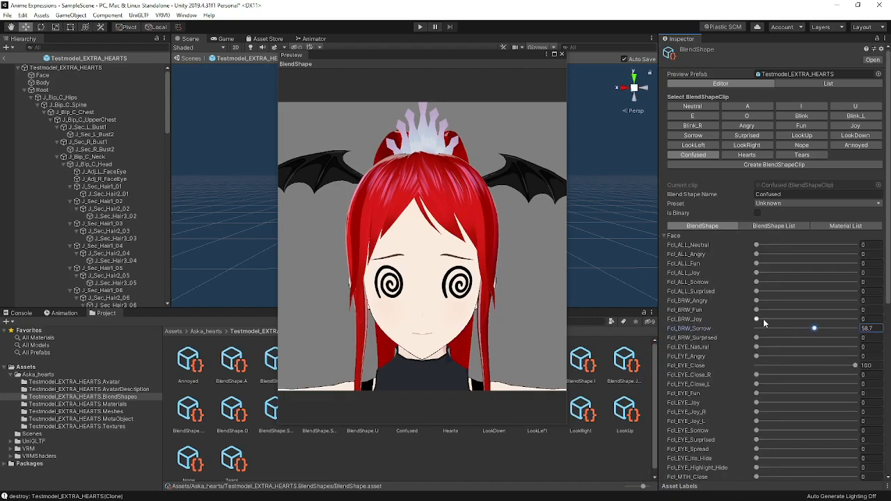
{"action": "left_click_drag", "start_coordinate": [814, 319], "coordinate": [824, 319]}
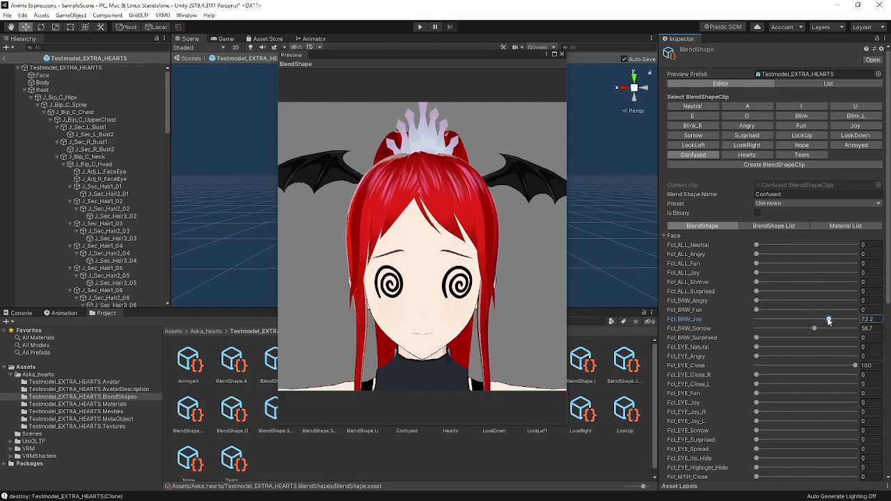